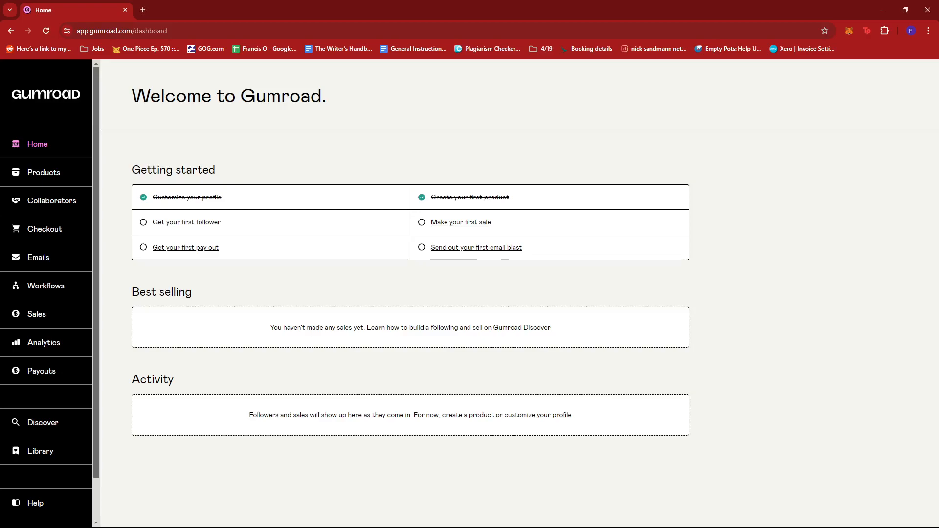
pyautogui.moveTo(875, 223)
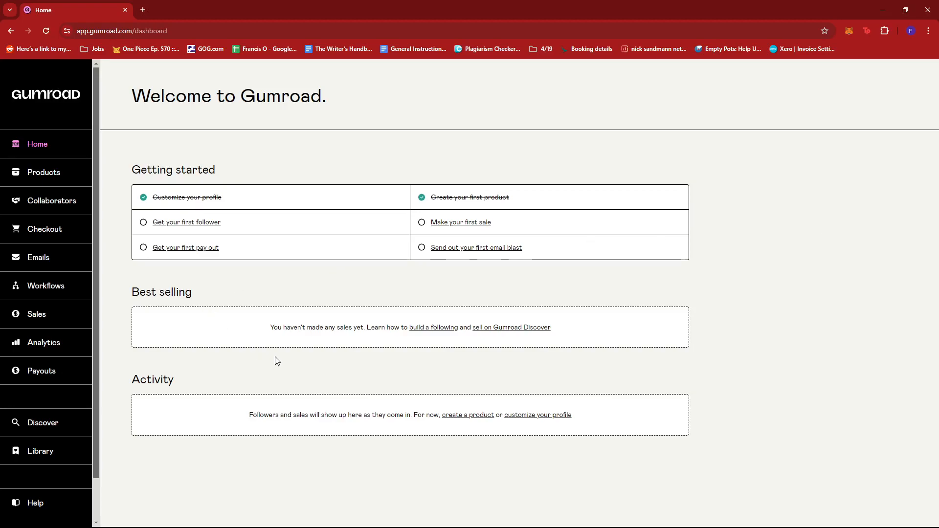
pyautogui.moveTo(172, 154)
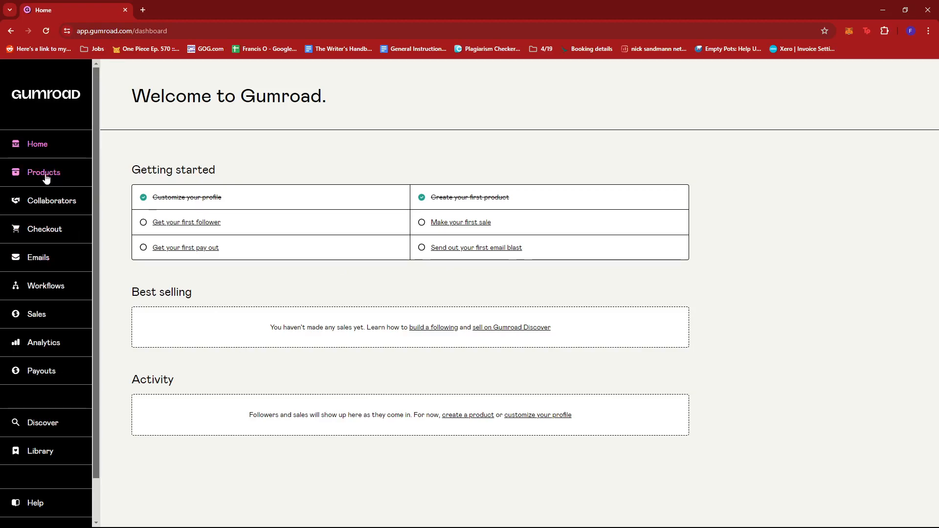
# Step: Open the Products page listing seven published products, all with zero sales and revenue
pyautogui.click(43, 172)
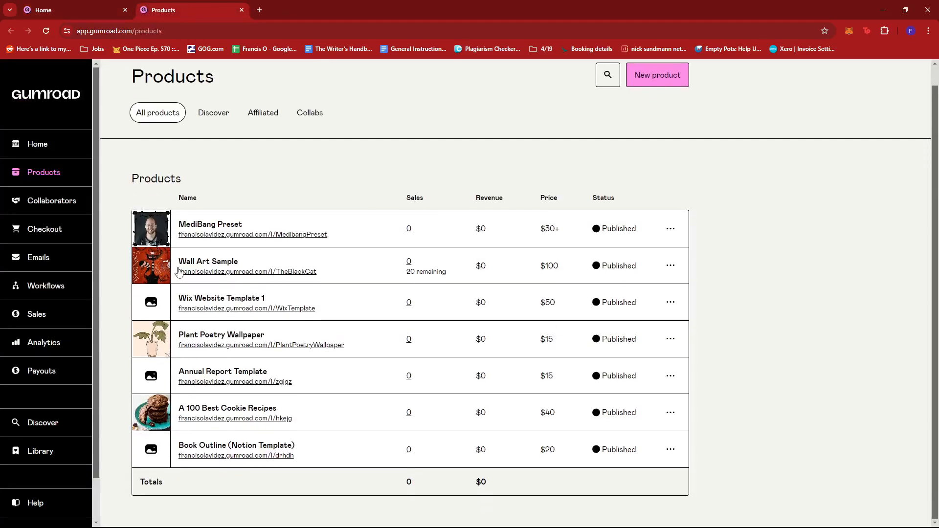
pyautogui.moveTo(181, 261)
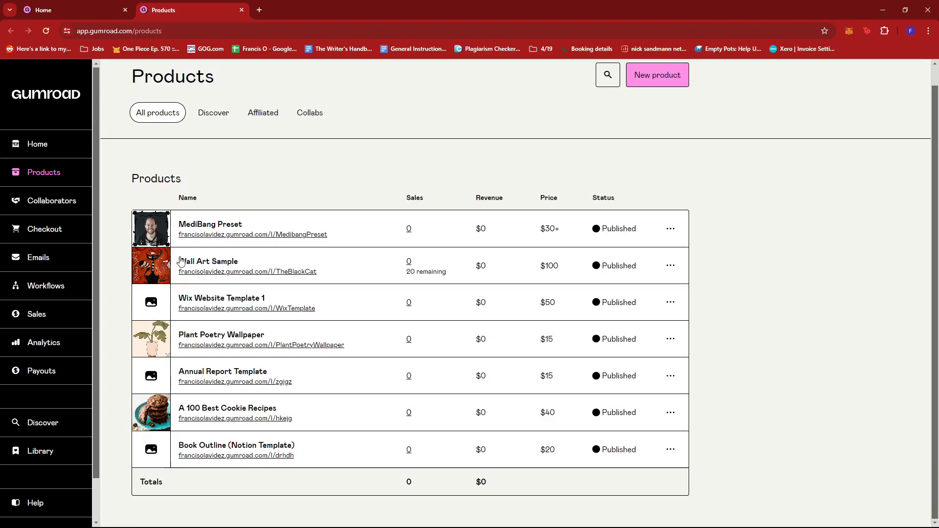
pyautogui.moveTo(549, 228)
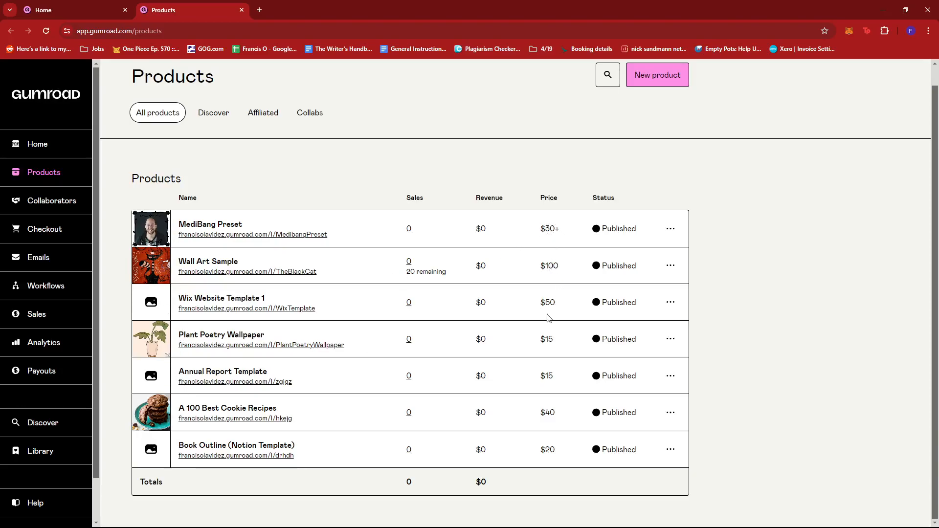
pyautogui.moveTo(551, 355)
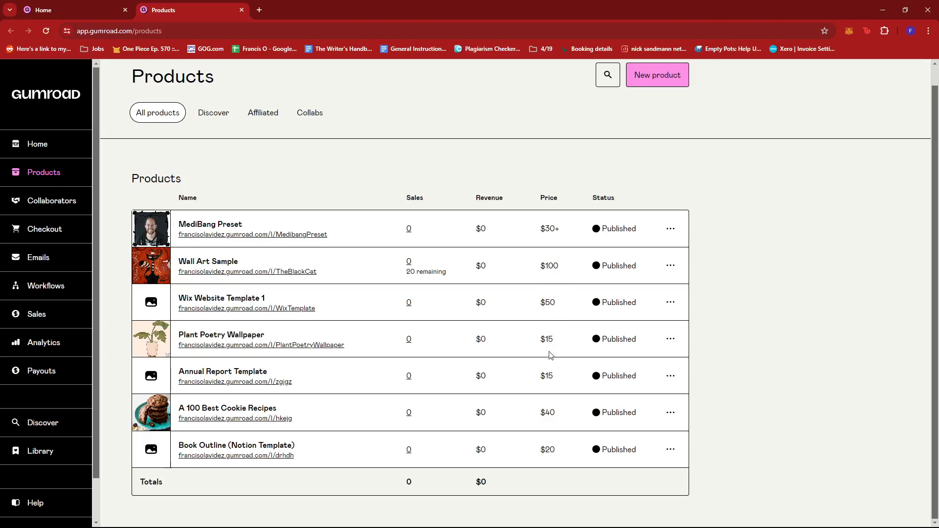
pyautogui.moveTo(549, 412)
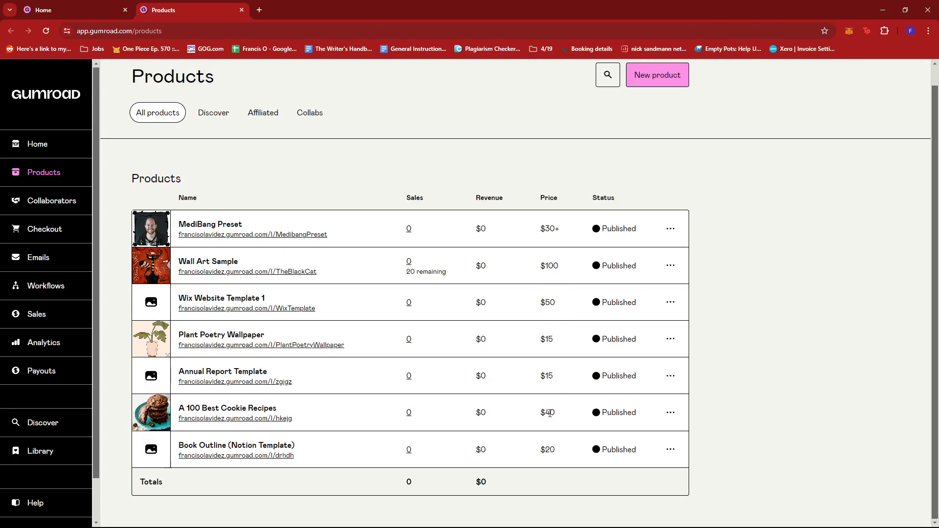
pyautogui.moveTo(556, 450)
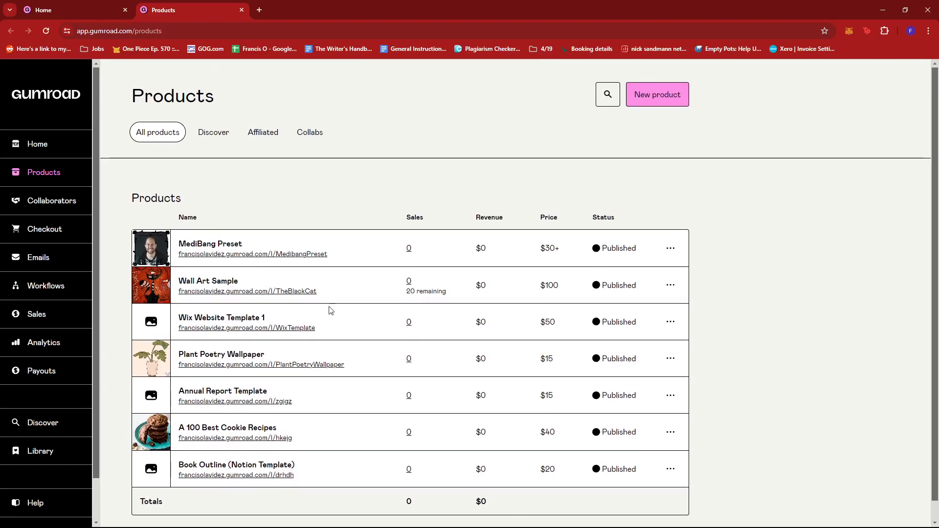
pyautogui.moveTo(297, 254)
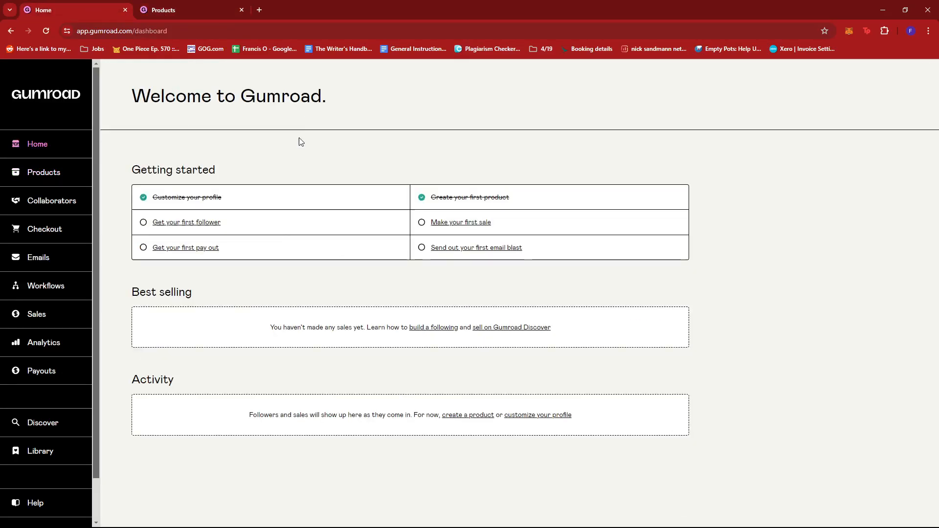
pyautogui.moveTo(53, 228)
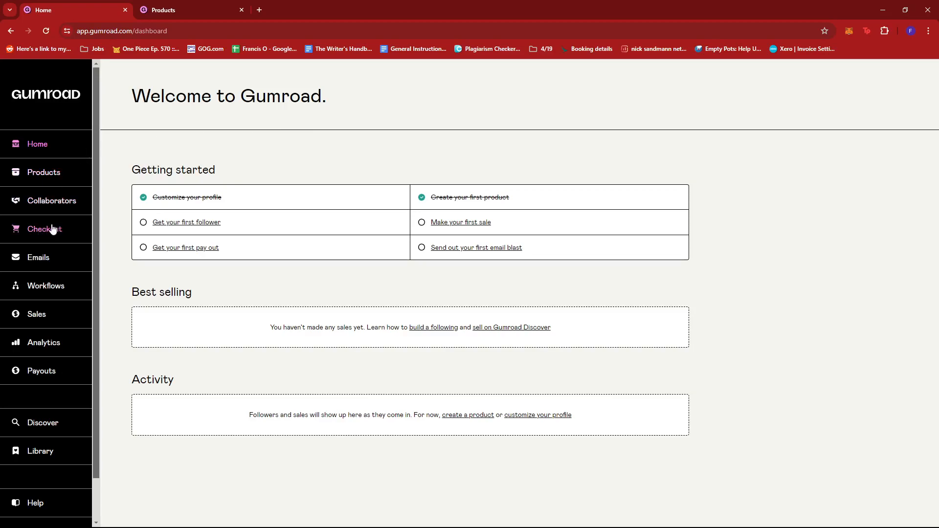
pyautogui.moveTo(26, 212)
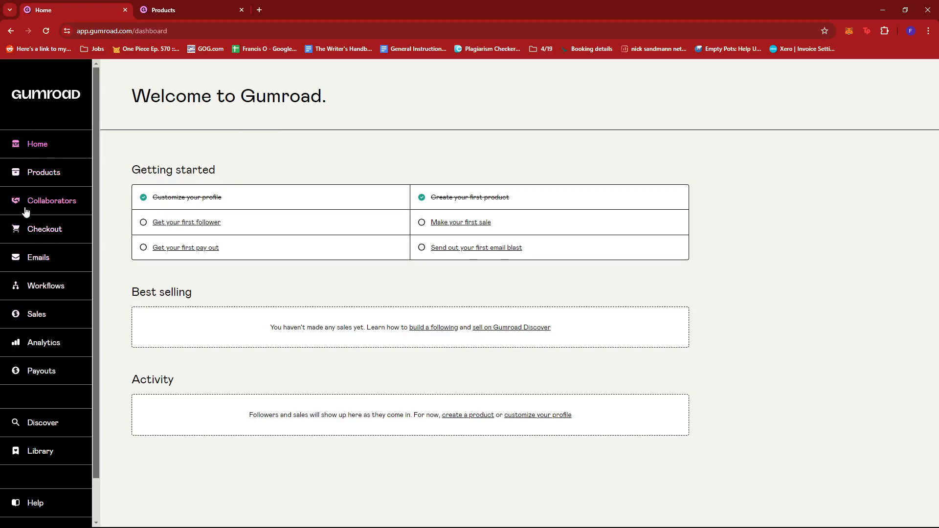
# Step: Go to the Checkout section's Discounts page, which is still empty
pyautogui.click(44, 229)
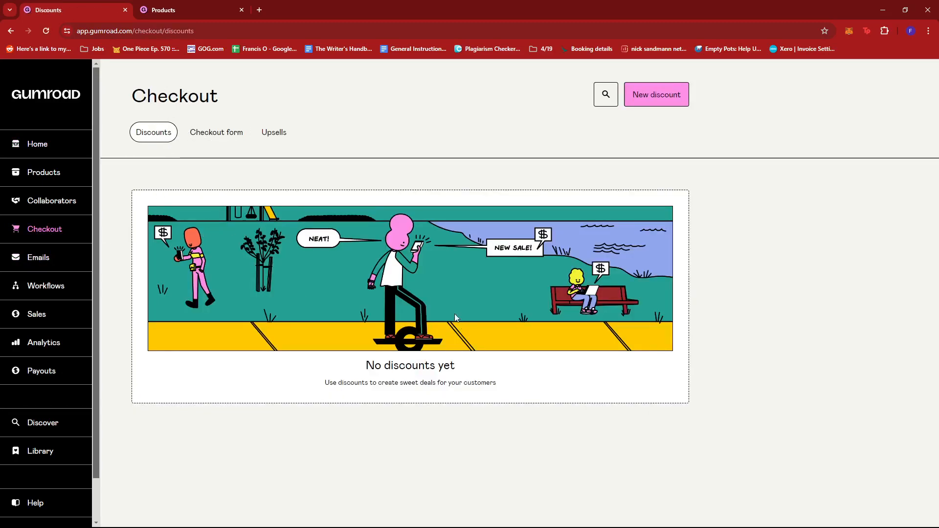
pyautogui.moveTo(349, 273)
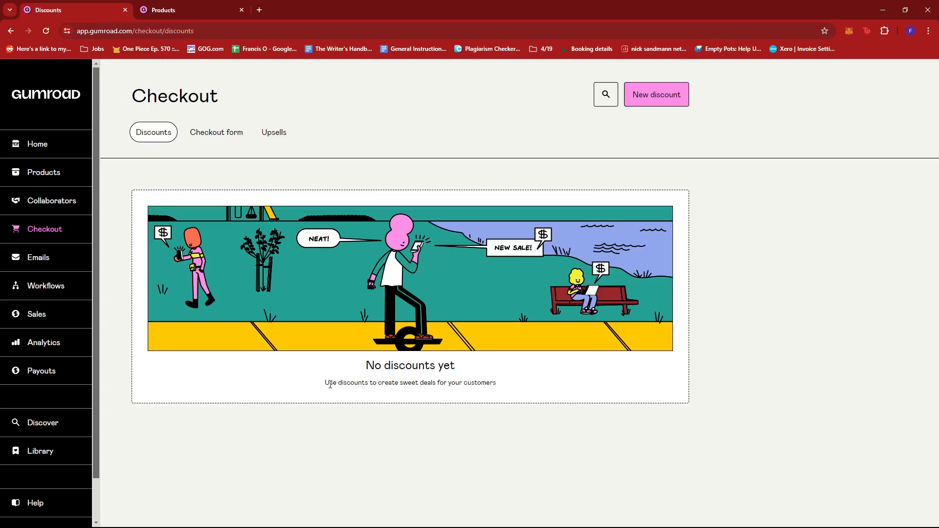
pyautogui.moveTo(803, 153)
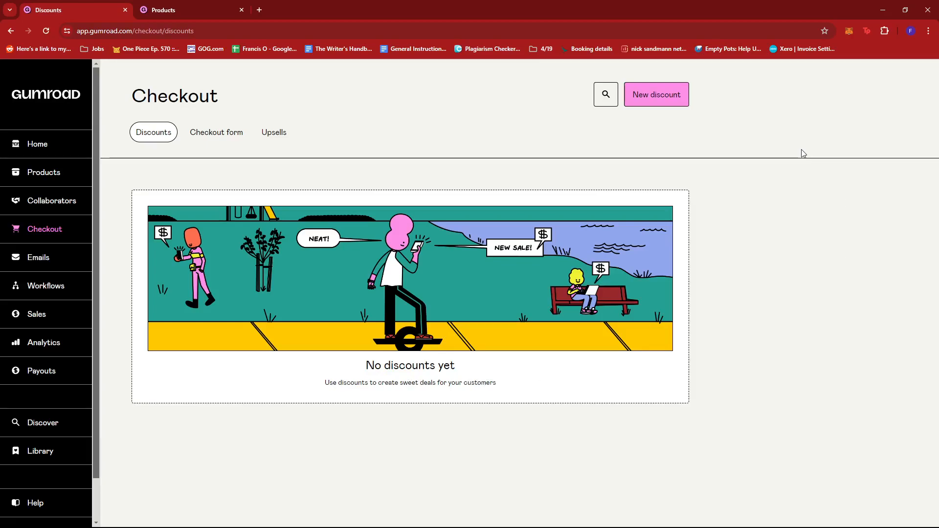
pyautogui.moveTo(667, 156)
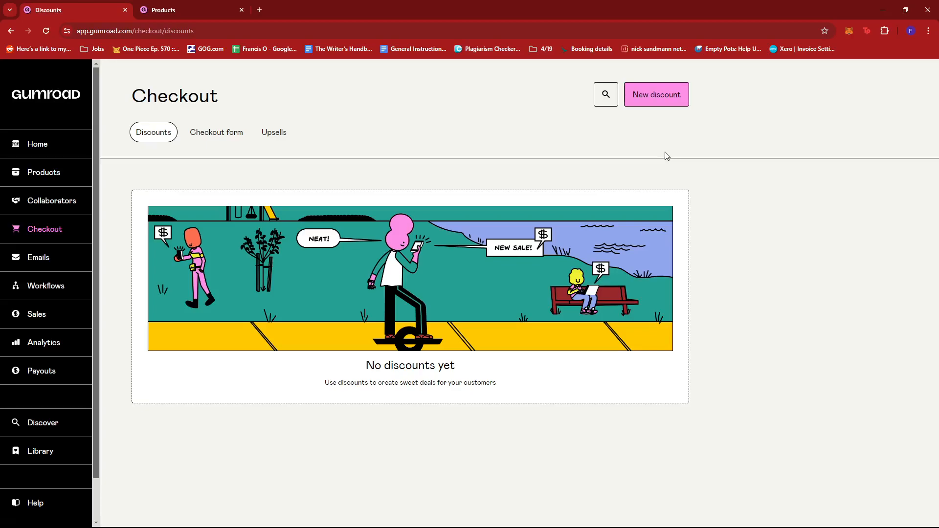
pyautogui.moveTo(639, 282)
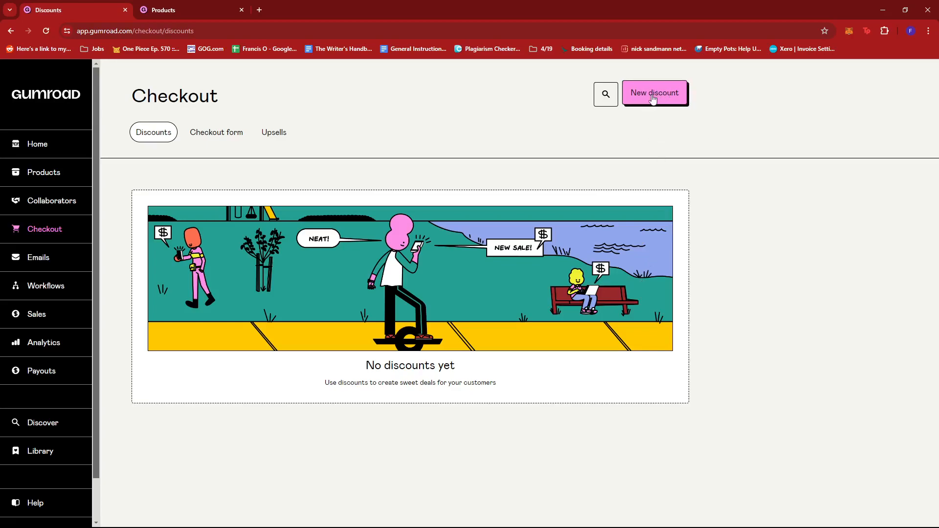
# Step: Create a new discount named 'Loyalty Award' and select its auto-generated code
pyautogui.click(654, 92)
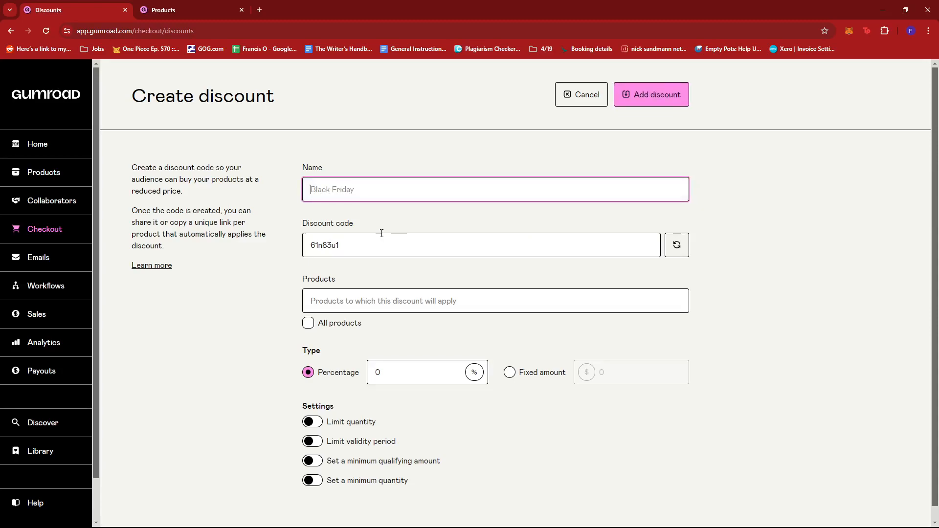
pyautogui.write('Loyalty Award')
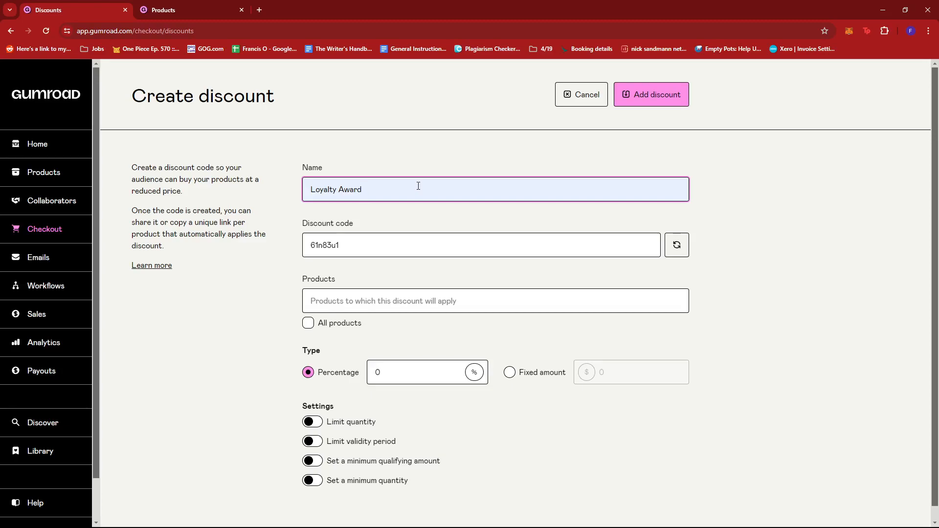
pyautogui.moveTo(542, 250)
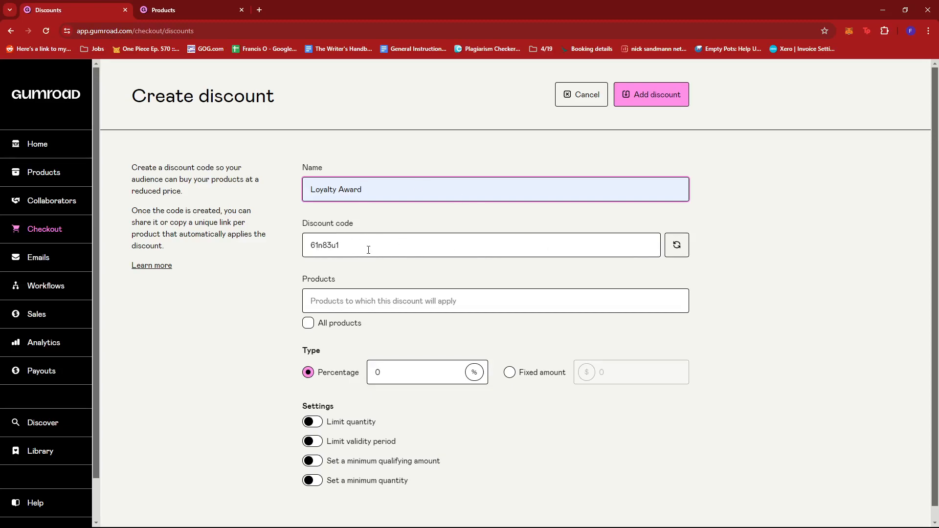
pyautogui.doubleClick(324, 245)
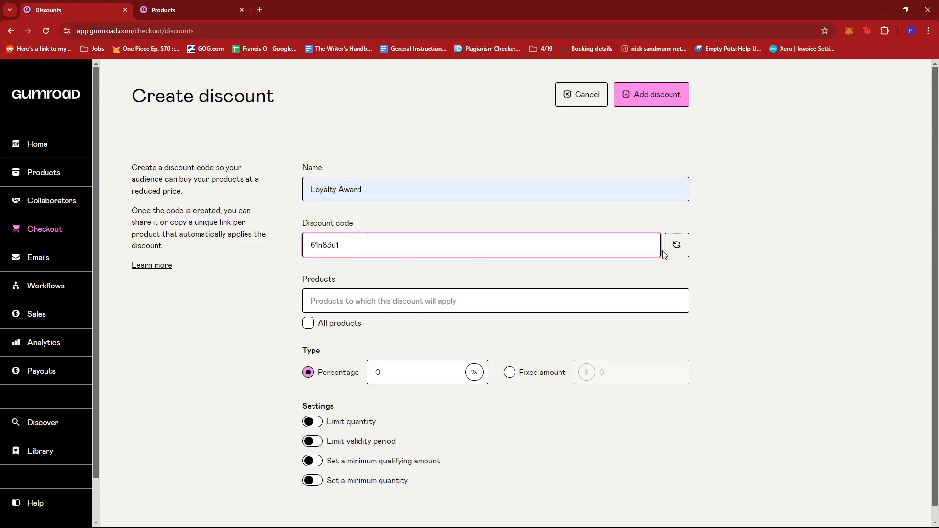
# Step: Replace the generated discount code with GUMROADLOYALTY
pyautogui.click(675, 245)
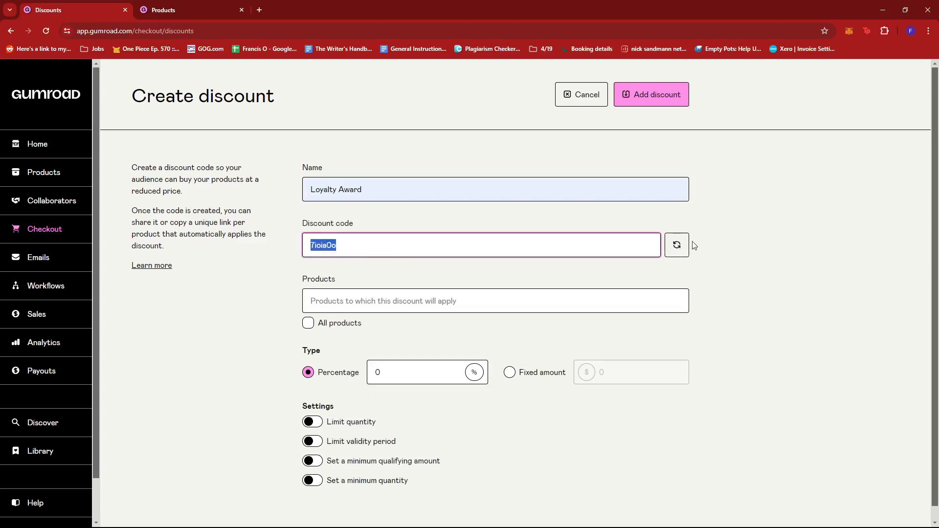
pyautogui.click(677, 245)
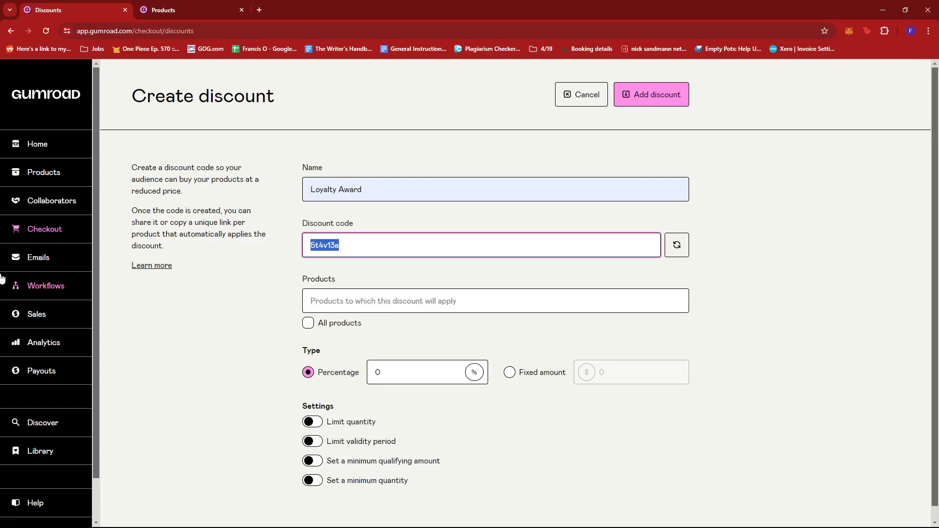
pyautogui.write('GUMRO')
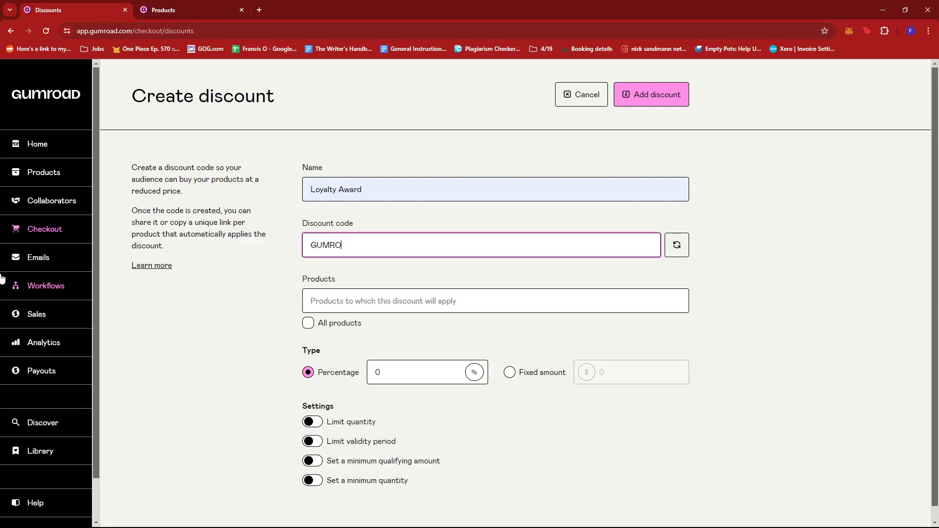
pyautogui.write('ADL')
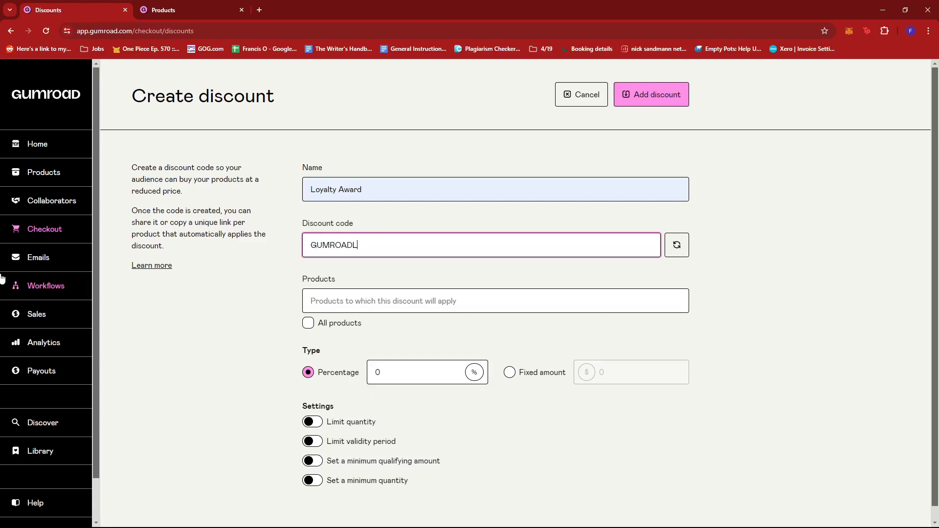
pyautogui.write('OYALTY')
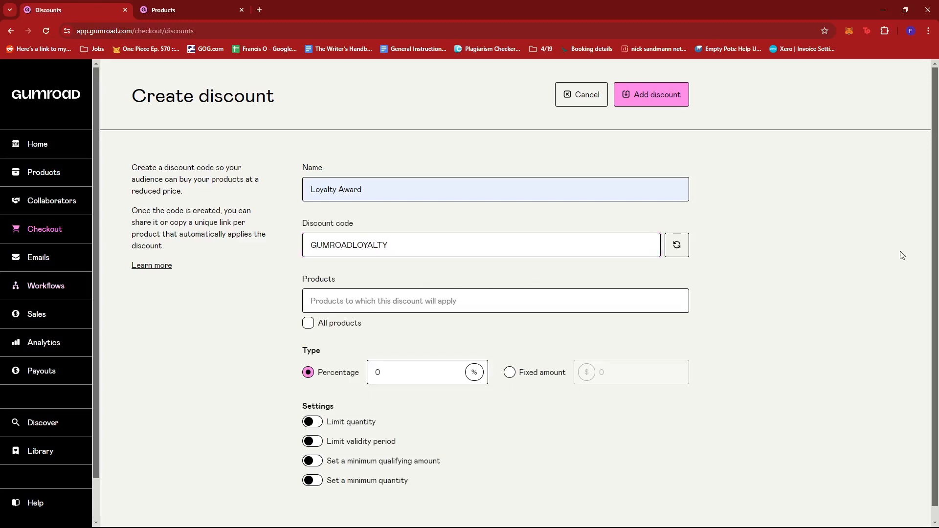
pyautogui.moveTo(777, 276)
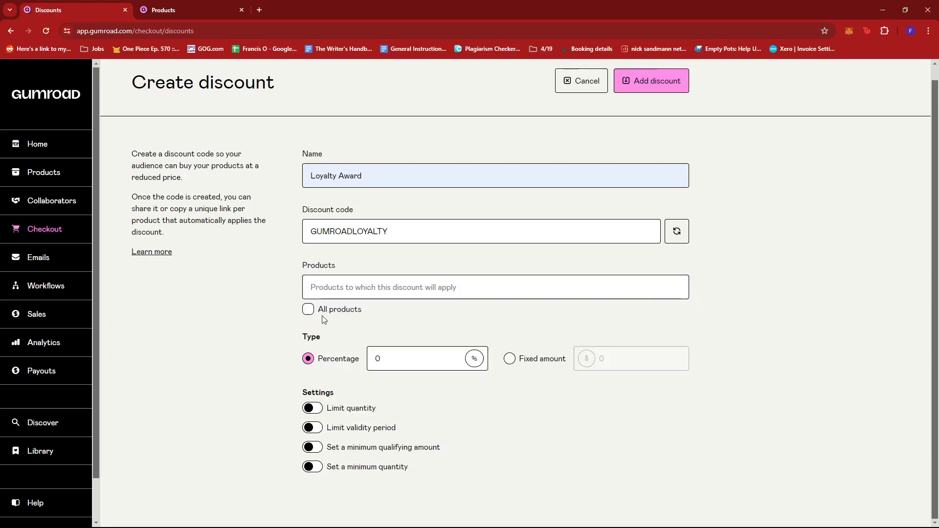
# Step: Apply the discount to all products at 30% off, after briefly trying a 50 fixed amount
pyautogui.click(307, 309)
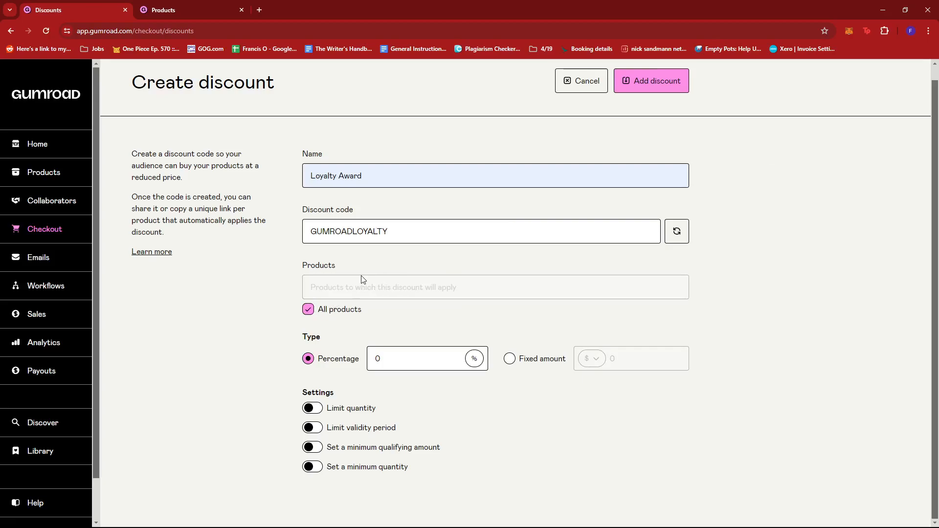
pyautogui.moveTo(379, 277)
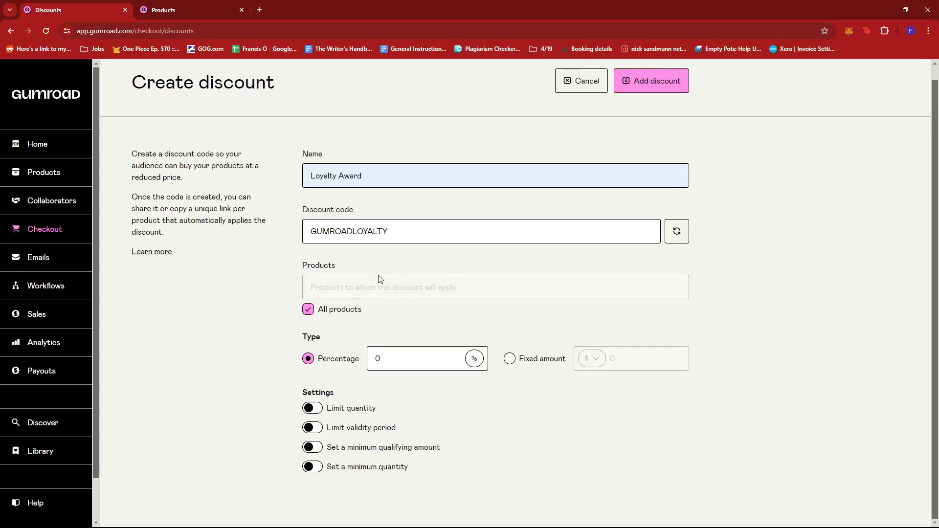
pyautogui.moveTo(474, 327)
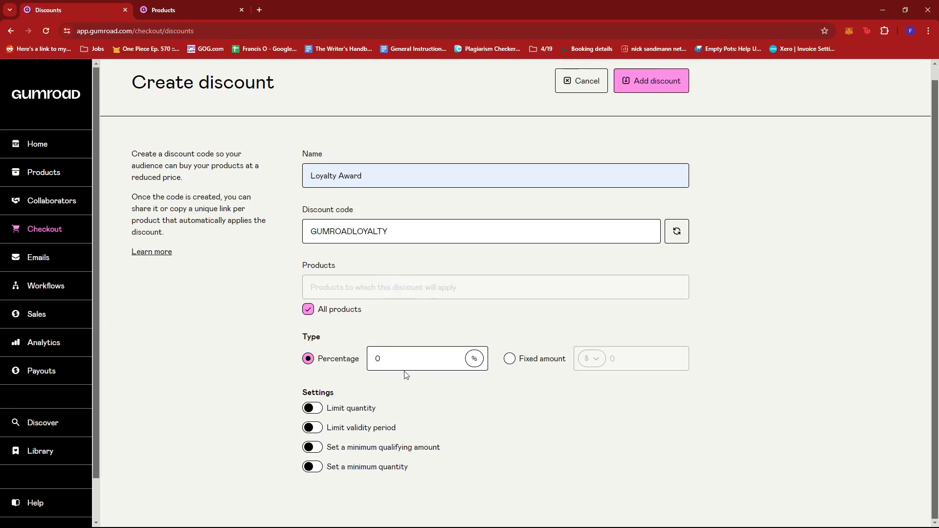
pyautogui.click(509, 359)
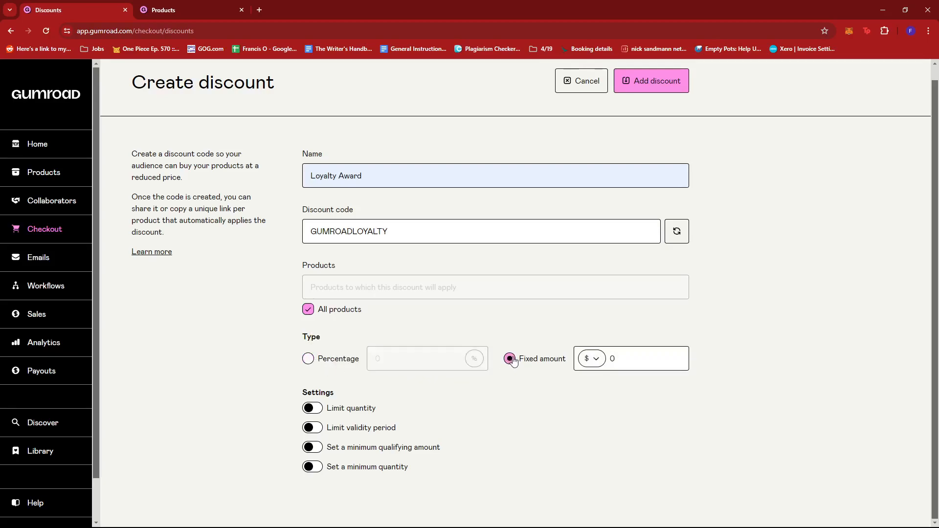
pyautogui.click(509, 359)
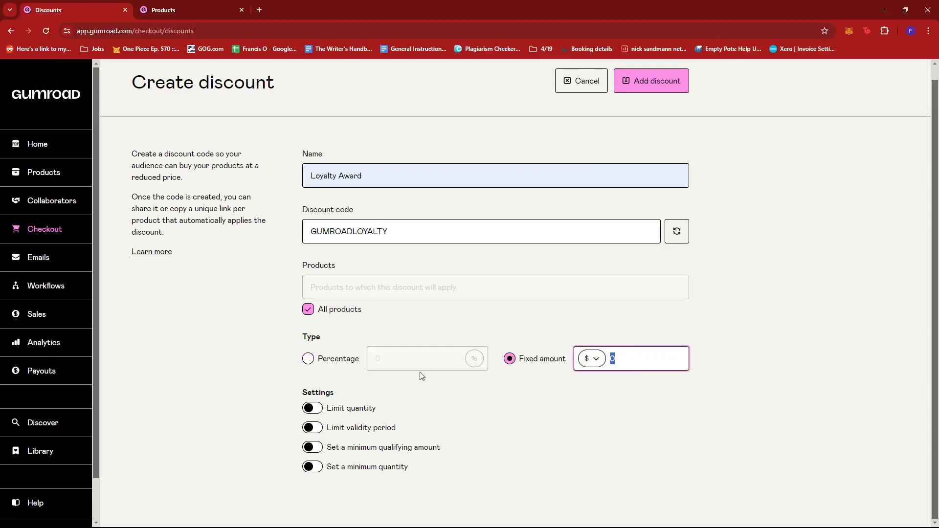
pyautogui.write('50')
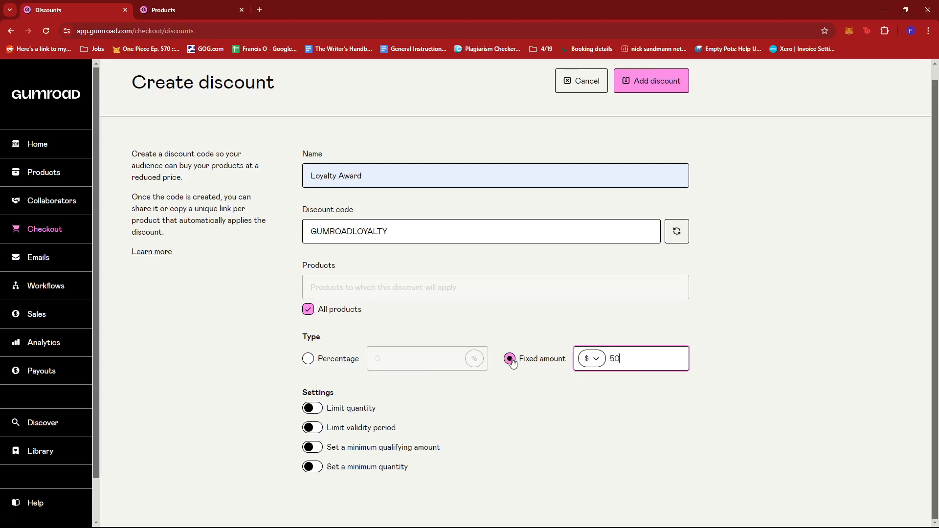
pyautogui.click(307, 358)
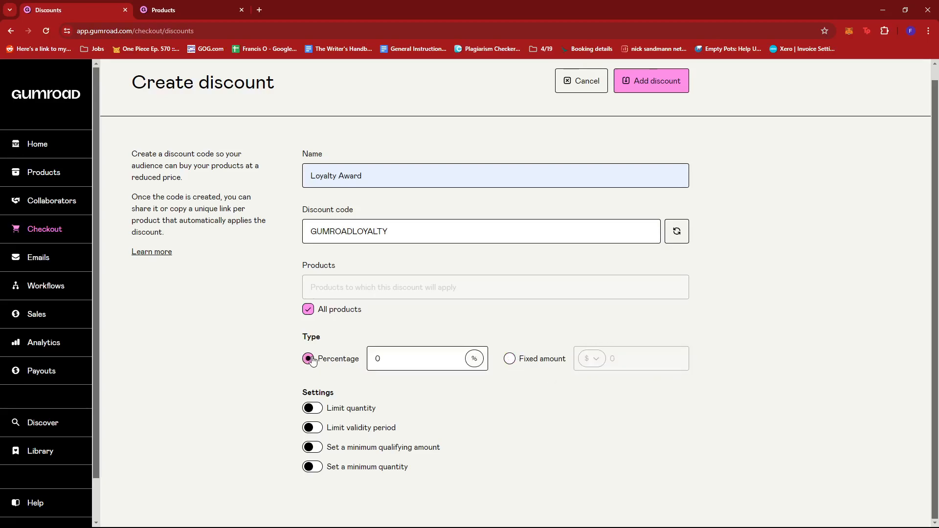
pyautogui.click(414, 358)
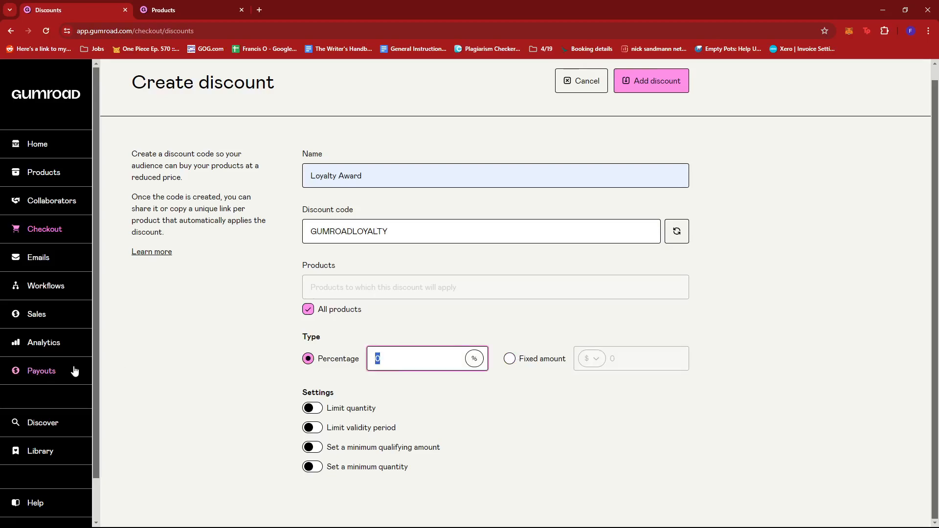
pyautogui.write('30')
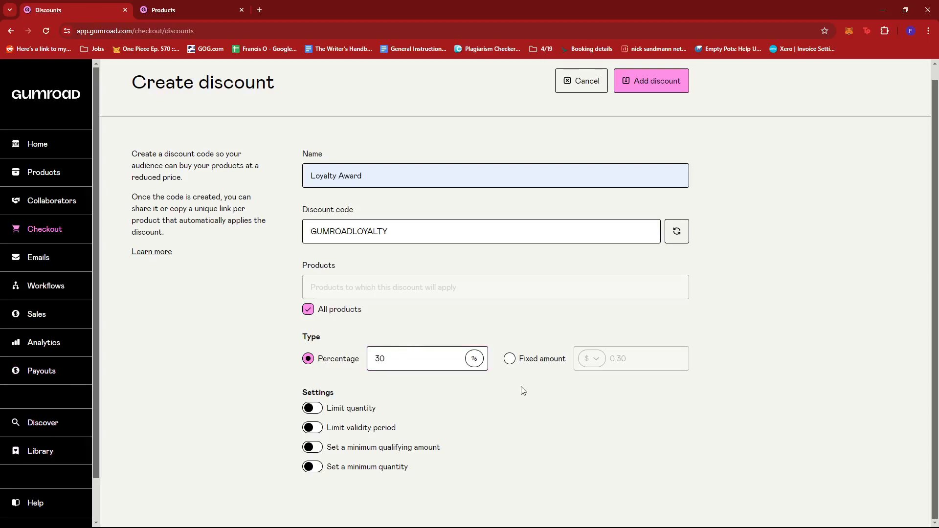
pyautogui.moveTo(335, 412)
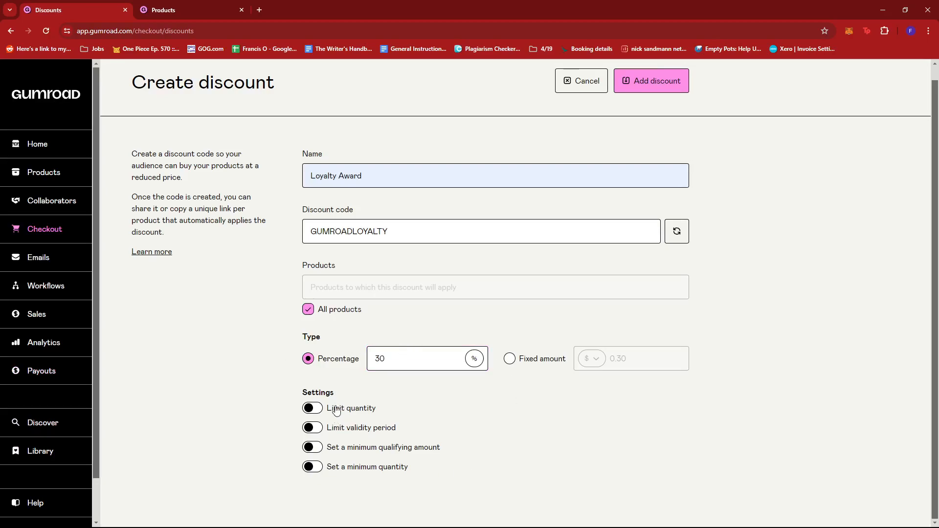
pyautogui.moveTo(333, 419)
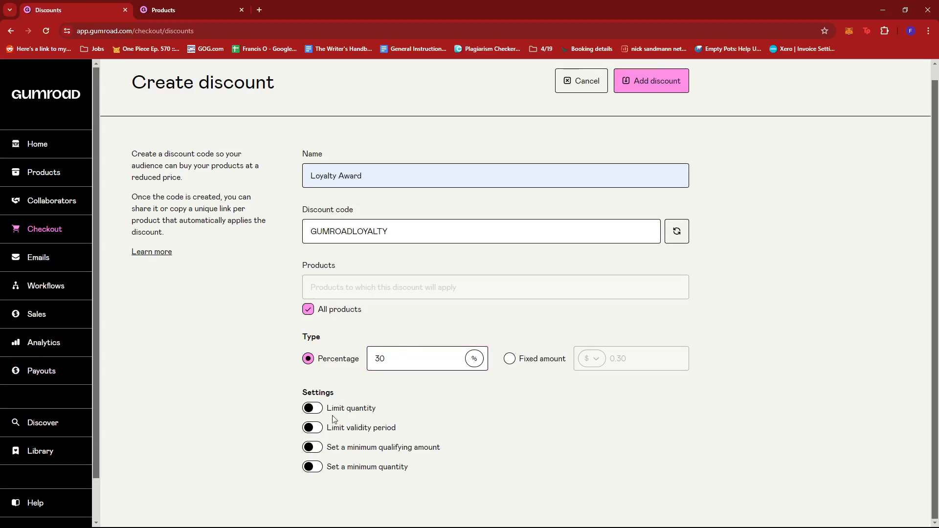
# Step: Limit validity to 04/23/2024–04/30/2024 and enable a minimum qualifying amount
pyautogui.click(312, 408)
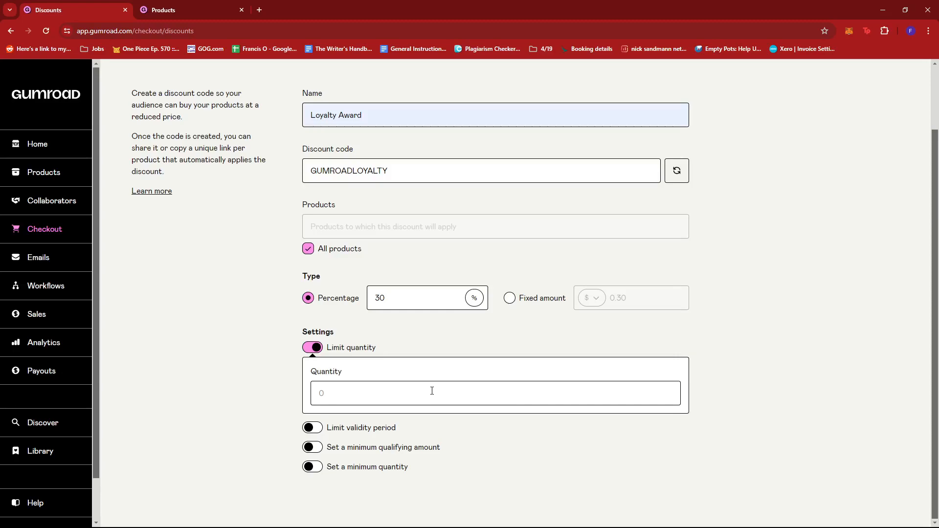
pyautogui.moveTo(373, 393)
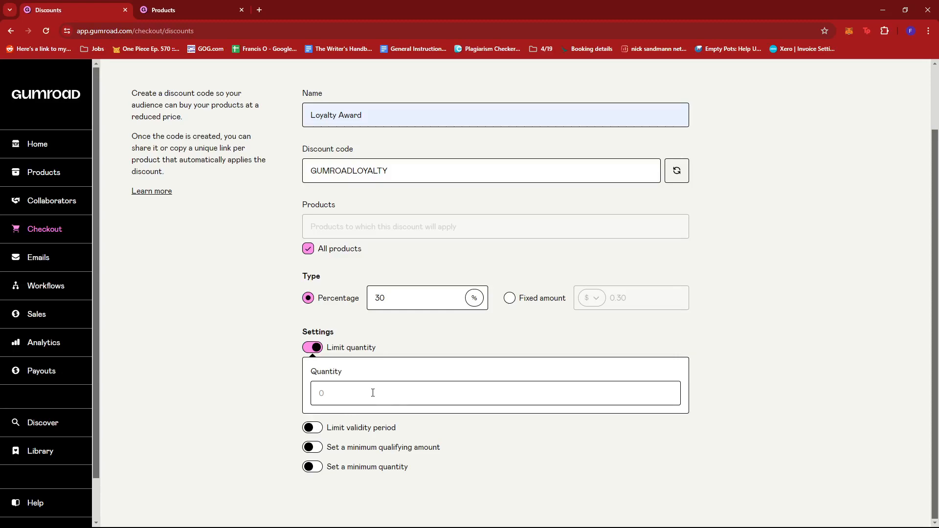
pyautogui.click(312, 347)
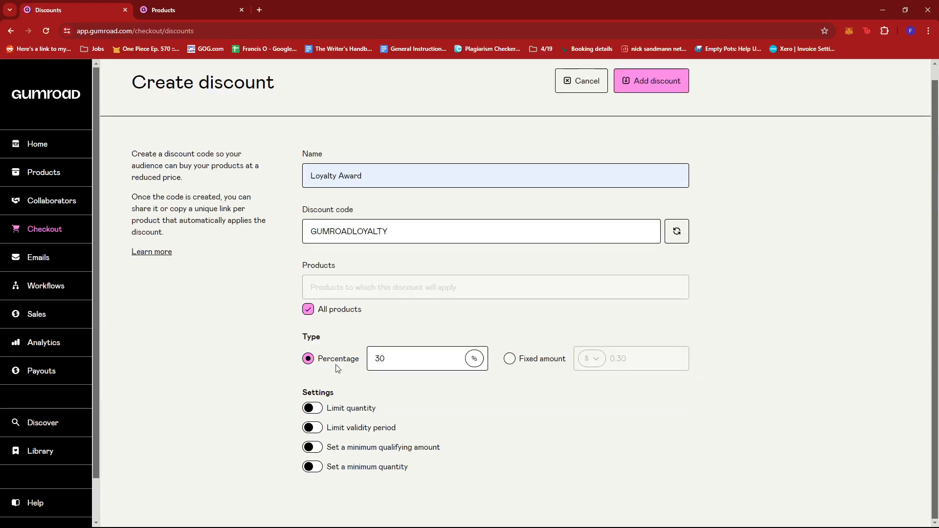
pyautogui.moveTo(332, 432)
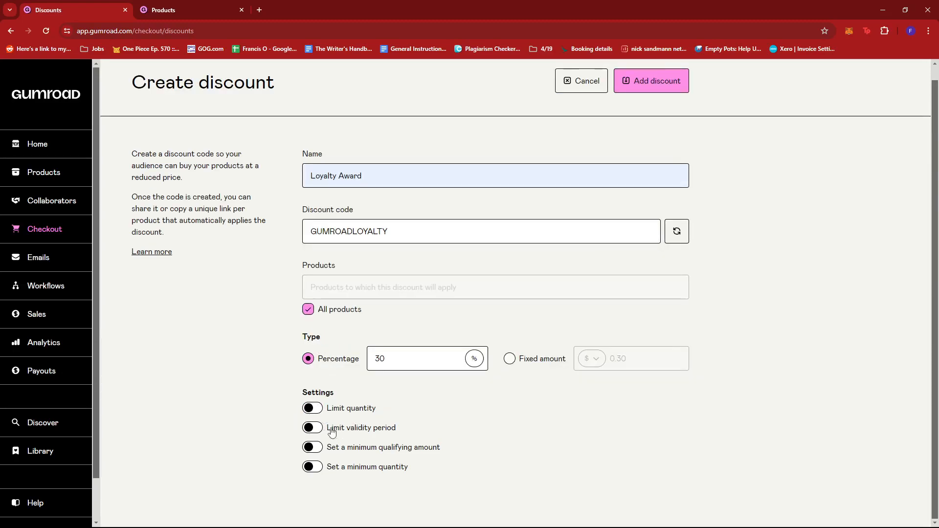
pyautogui.click(312, 428)
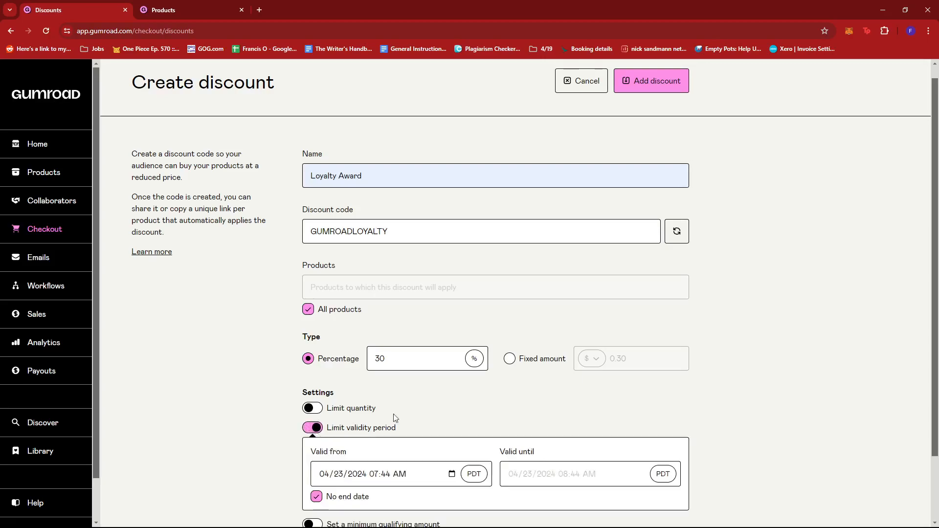
pyautogui.click(316, 496)
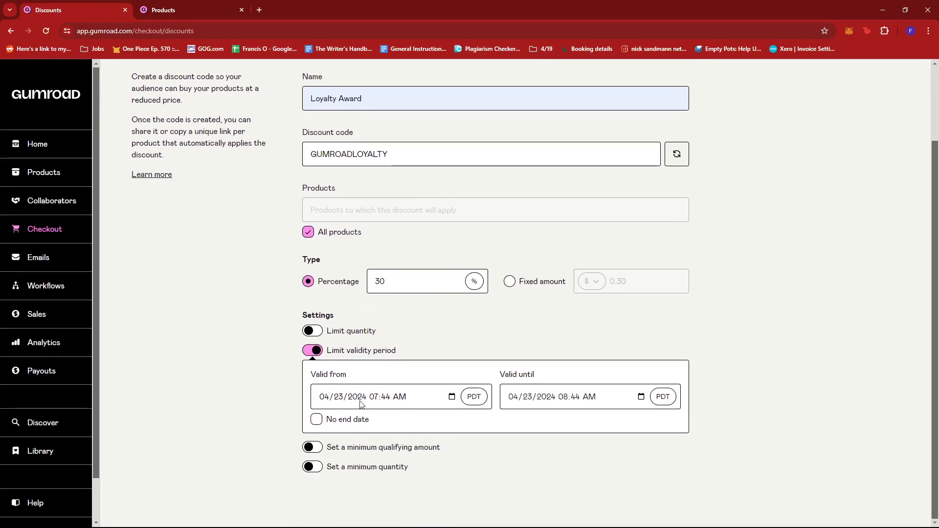
pyautogui.moveTo(342, 407)
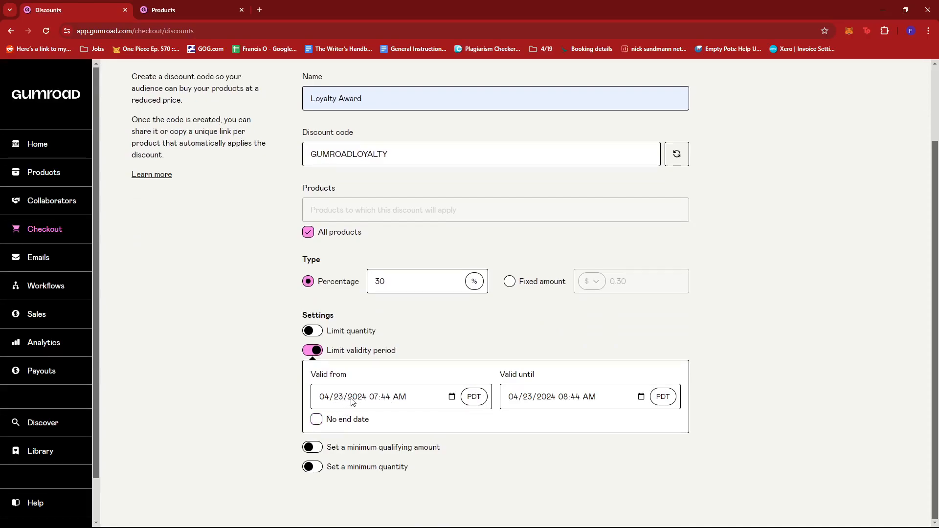
pyautogui.moveTo(538, 402)
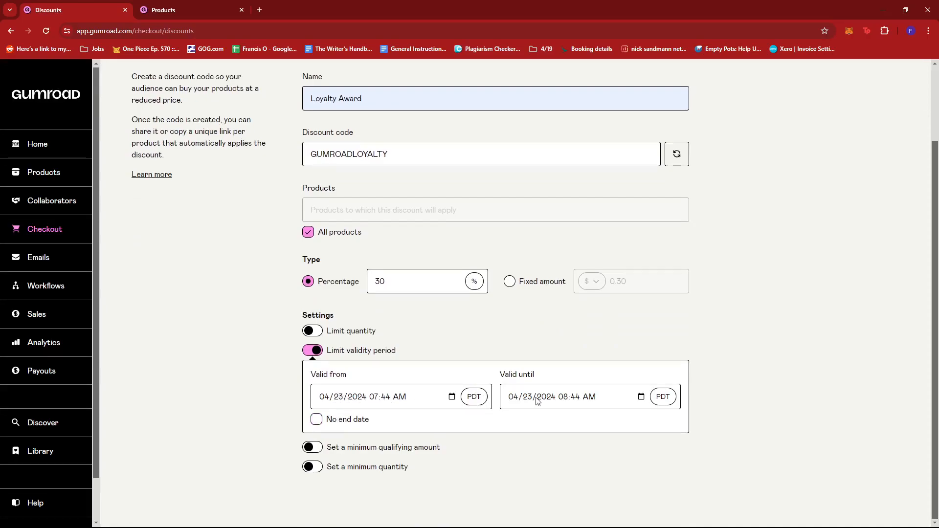
pyautogui.click(529, 396)
pyautogui.write('0')
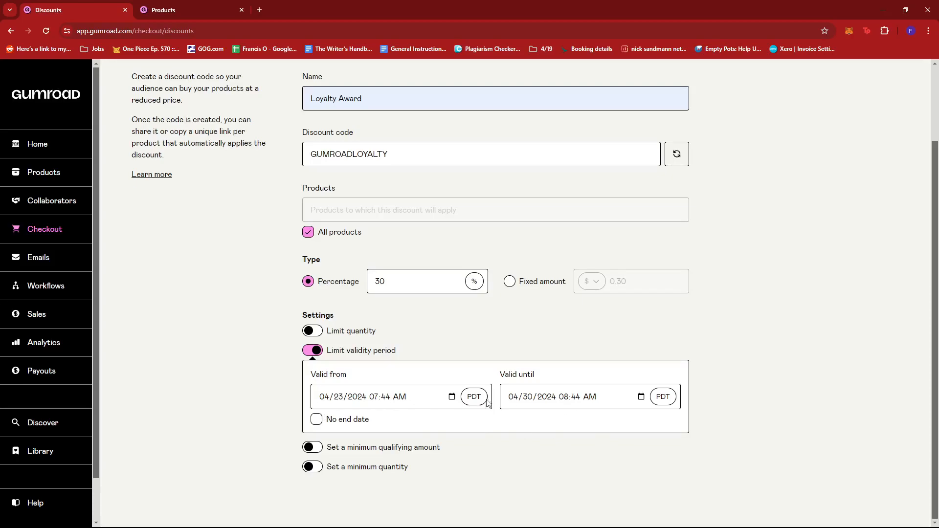
pyautogui.moveTo(407, 402)
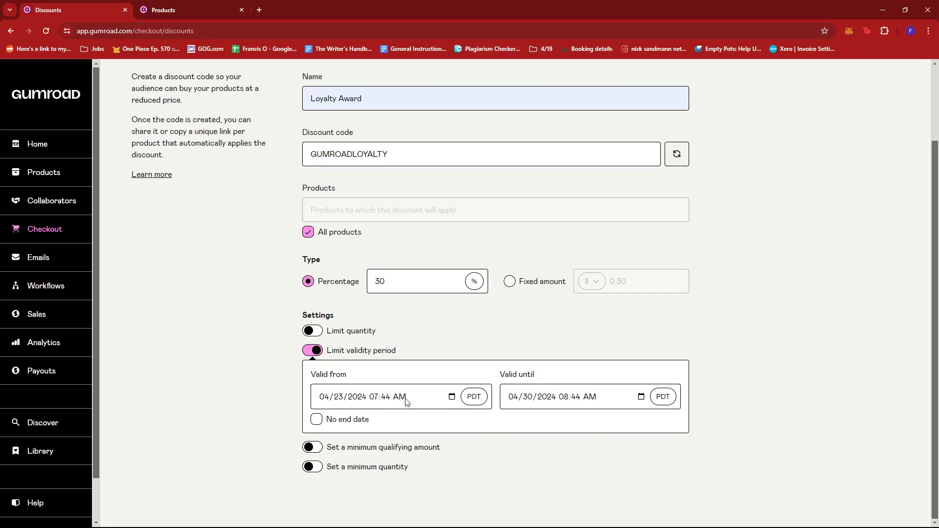
pyautogui.click(312, 447)
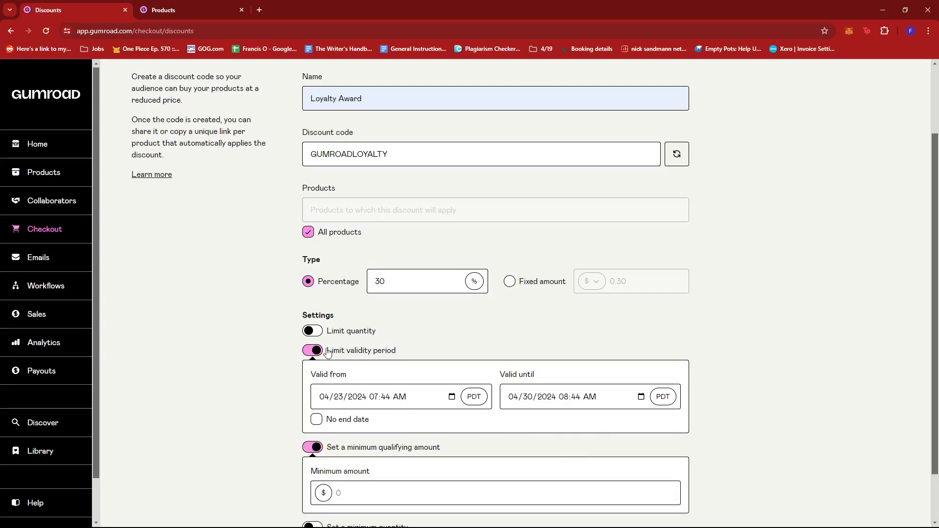
# Step: Turn off the validity period limit and enter 50 as the minimum amount
pyautogui.click(312, 351)
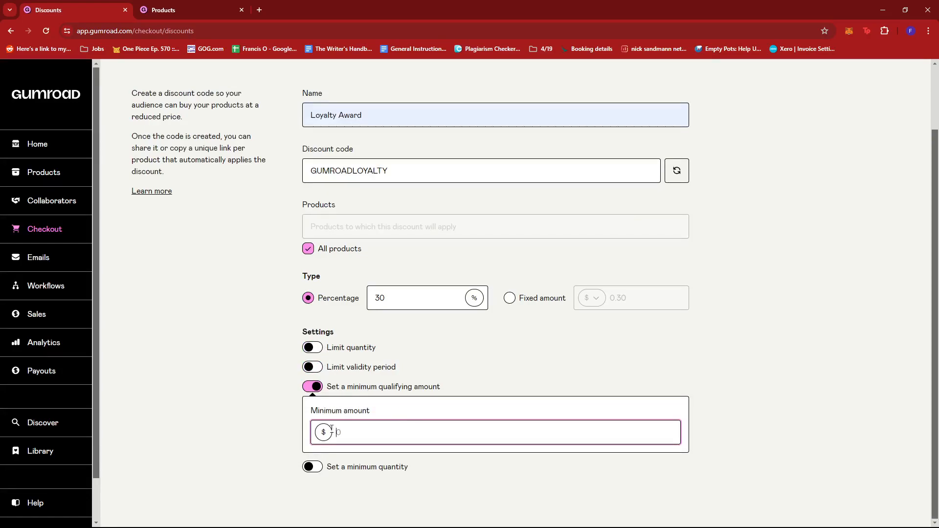
pyautogui.write('50')
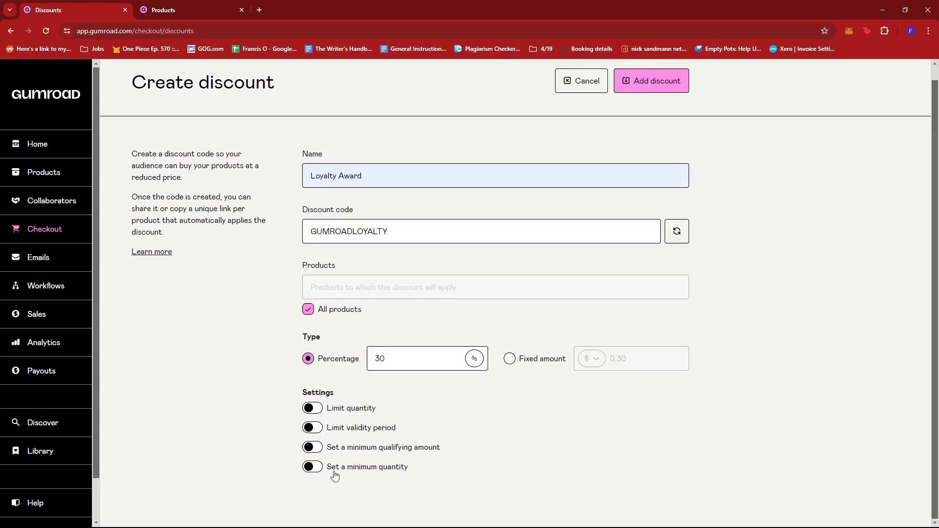
pyautogui.moveTo(325, 477)
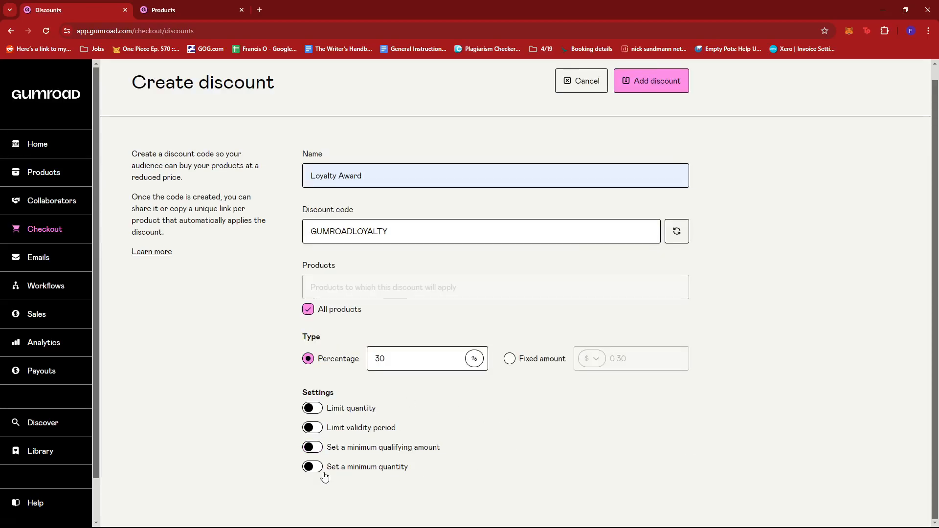
pyautogui.click(312, 467)
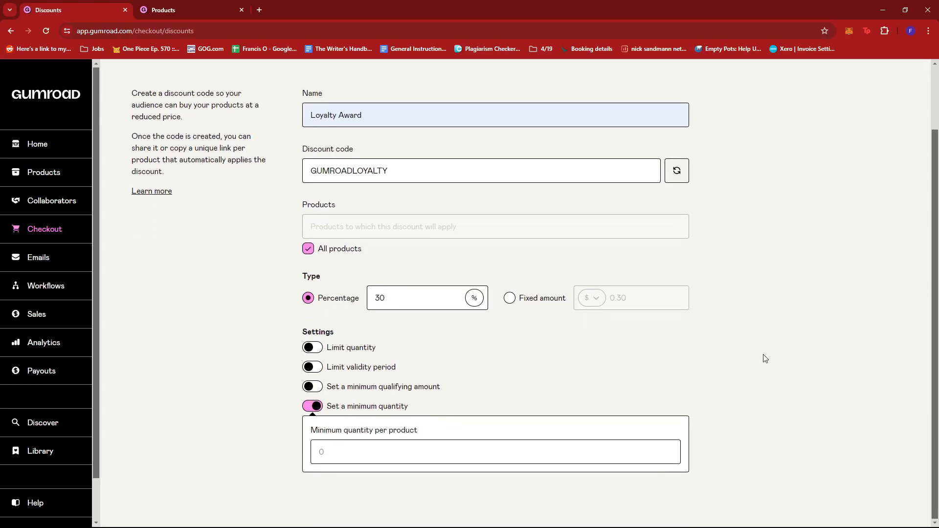
pyautogui.click(412, 452)
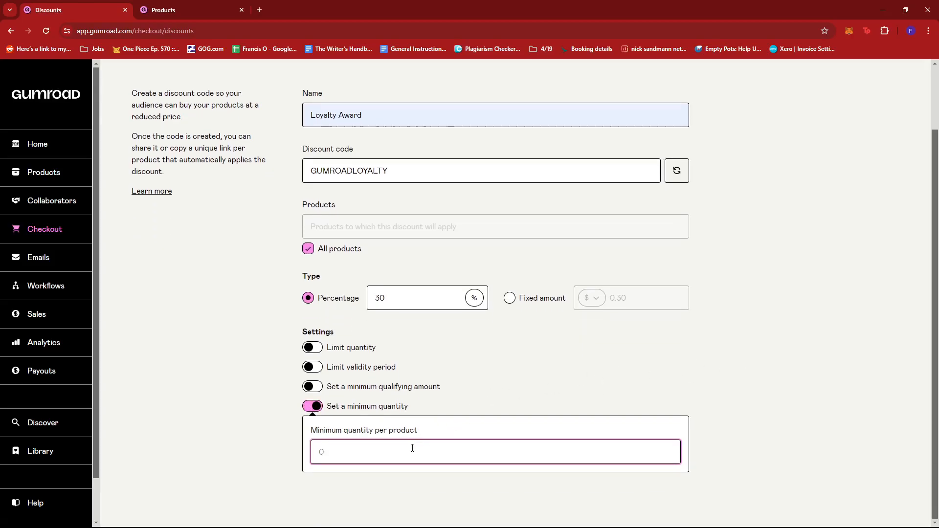
pyautogui.write('2')
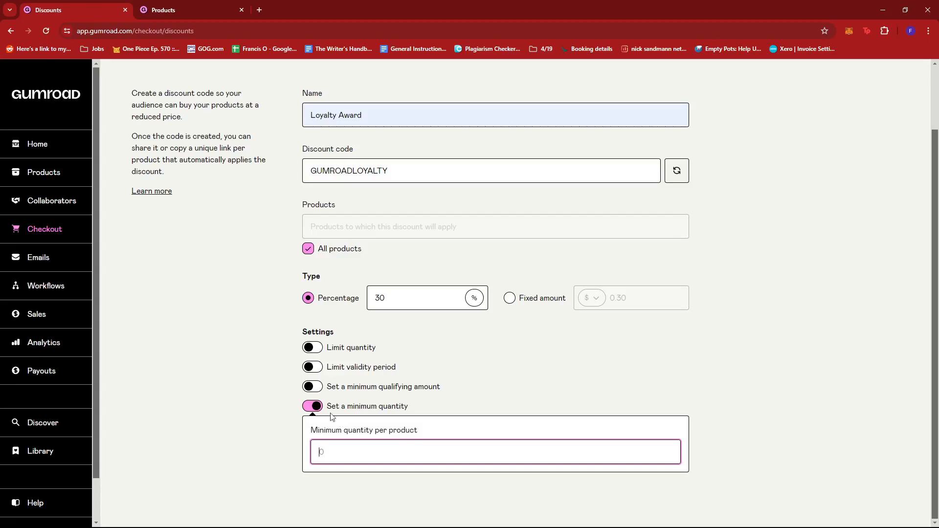
pyautogui.click(312, 406)
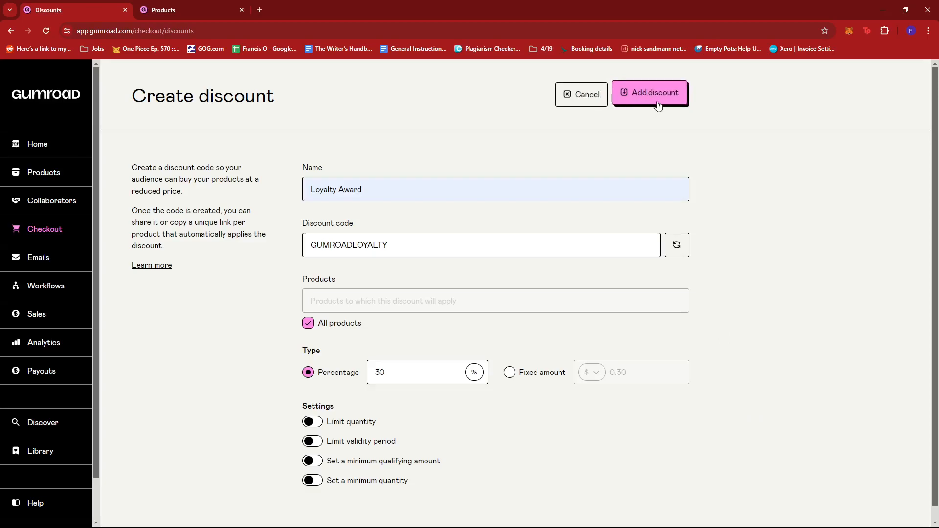
# Step: Save the Loyalty Award discount, review and close its details, then switch browser tabs
pyautogui.click(654, 92)
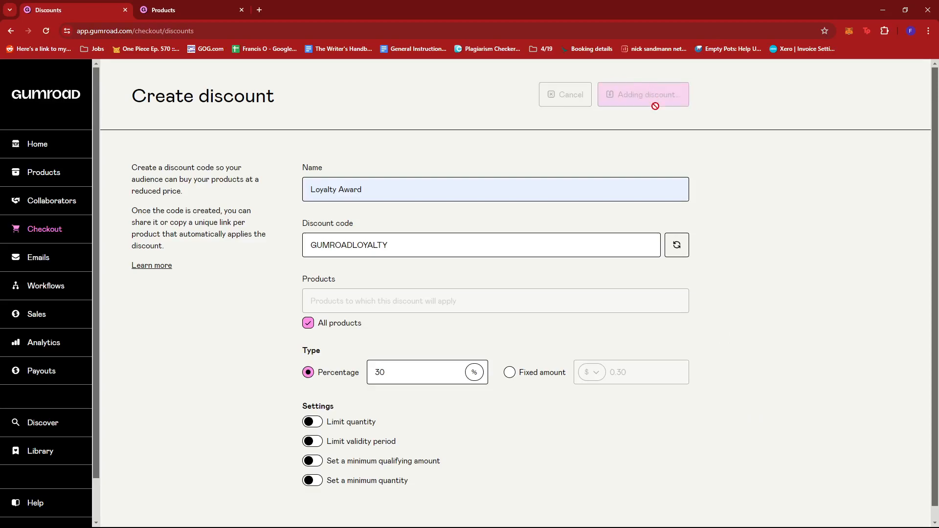
pyautogui.click(643, 94)
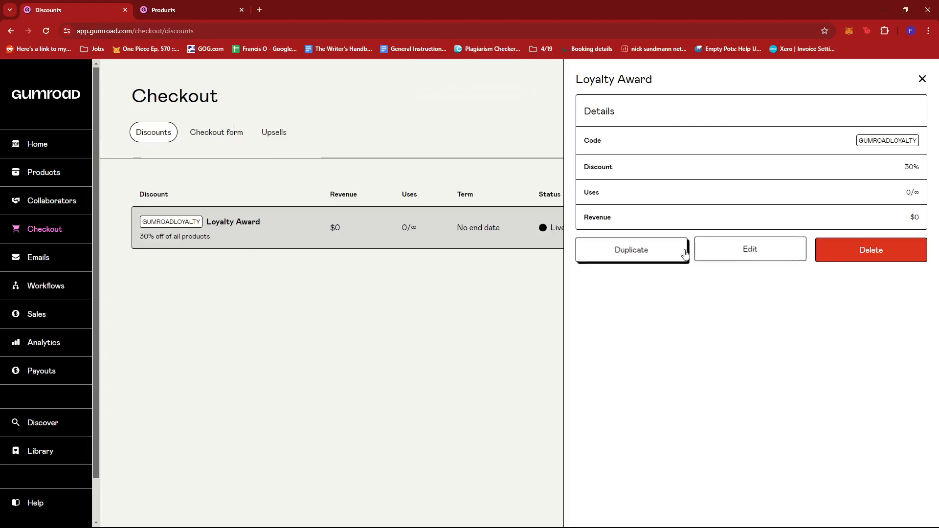
pyautogui.moveTo(662, 257)
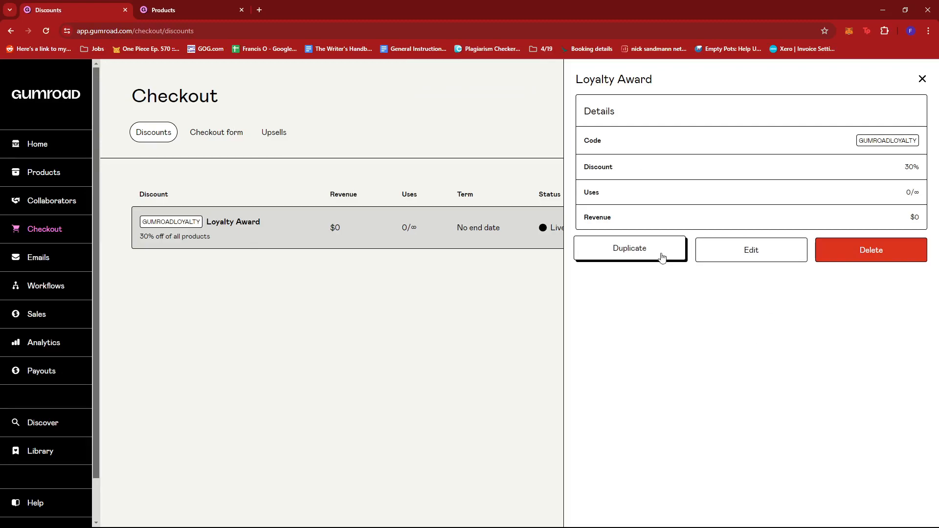
pyautogui.moveTo(849, 252)
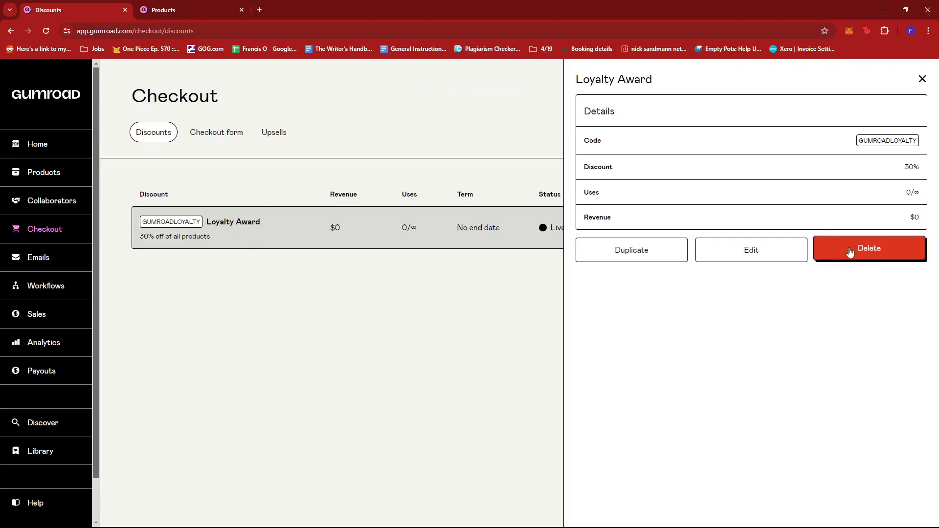
pyautogui.click(922, 79)
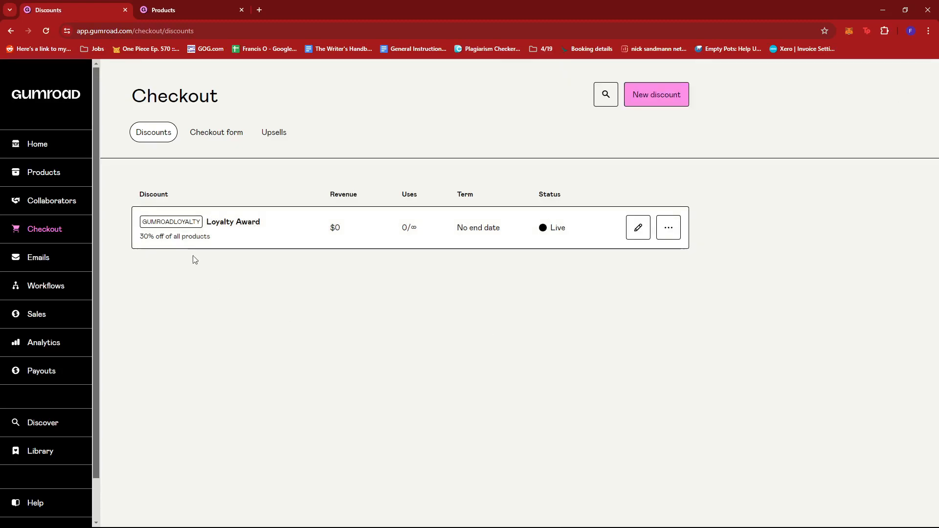
pyautogui.moveTo(194, 226)
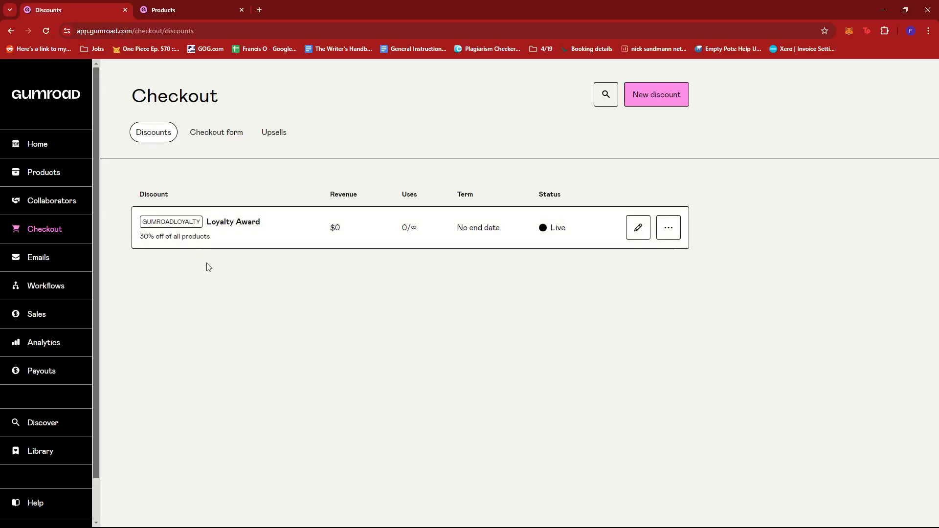
pyautogui.moveTo(84, 235)
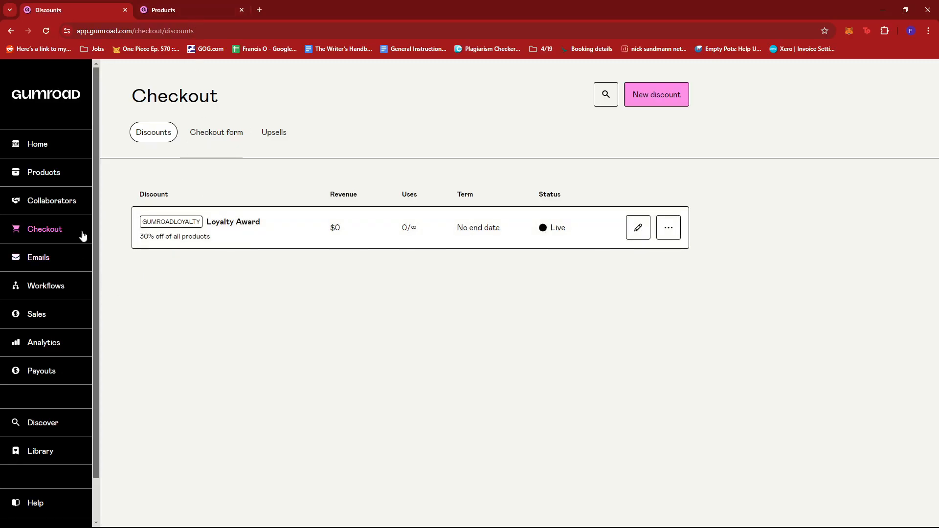
pyautogui.click(166, 10)
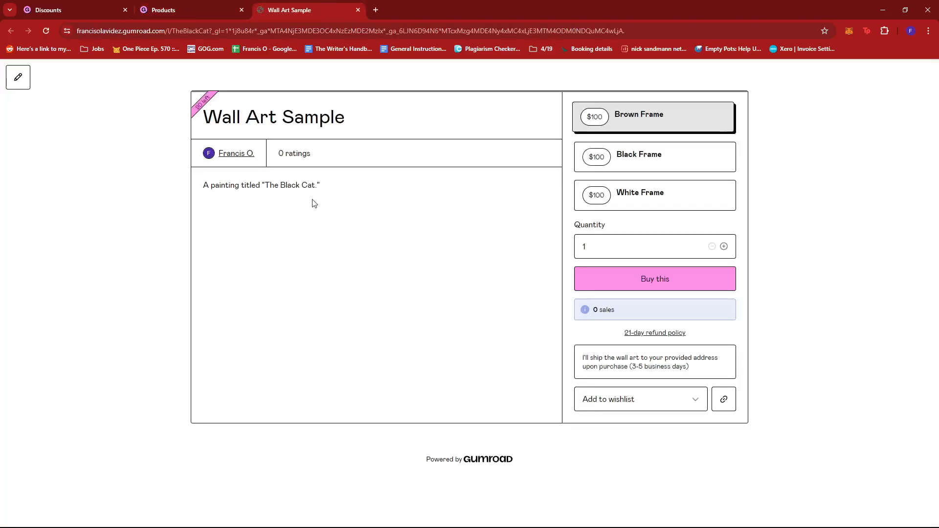
# Step: Choose the Black Frame variant of Wall Art Sample and buy it
pyautogui.scroll(-3)
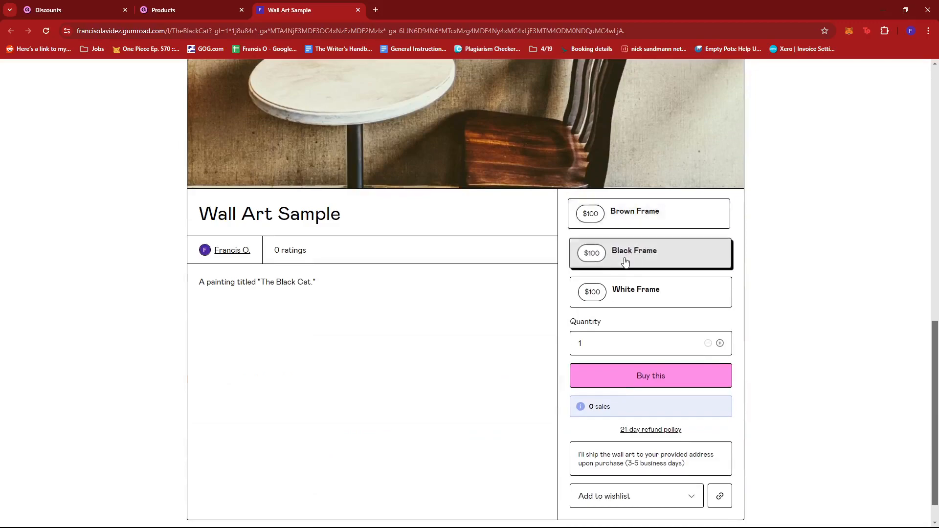
pyautogui.click(651, 376)
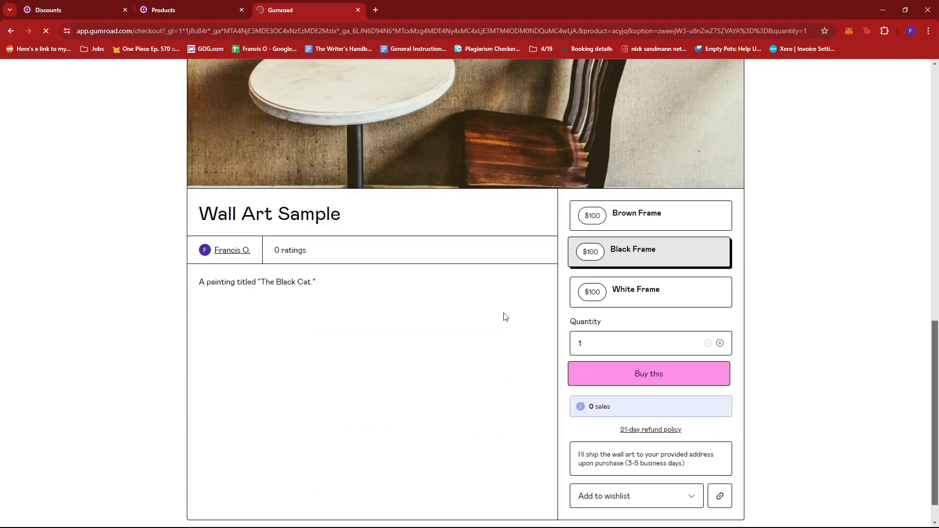
pyautogui.click(648, 374)
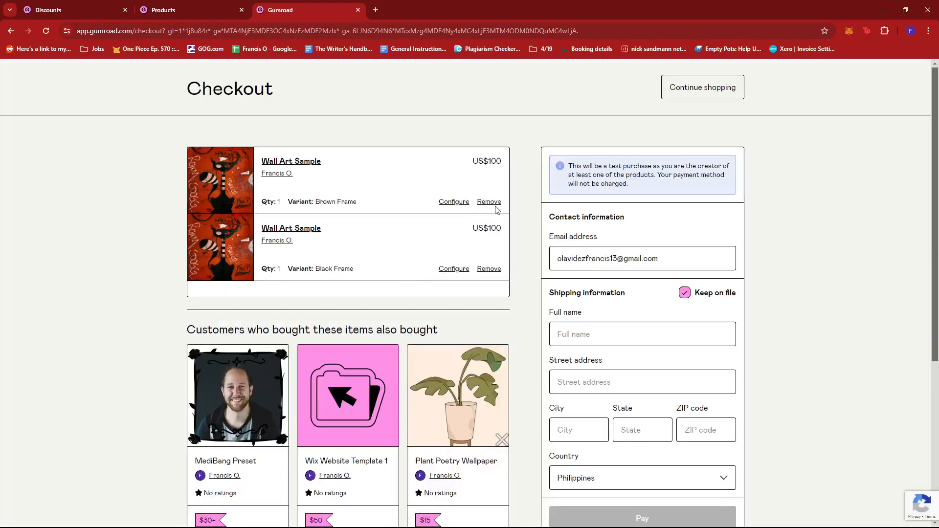
# Step: Remove the Brown Frame Wall Art Sample, leaving a US$160 total
pyautogui.click(488, 202)
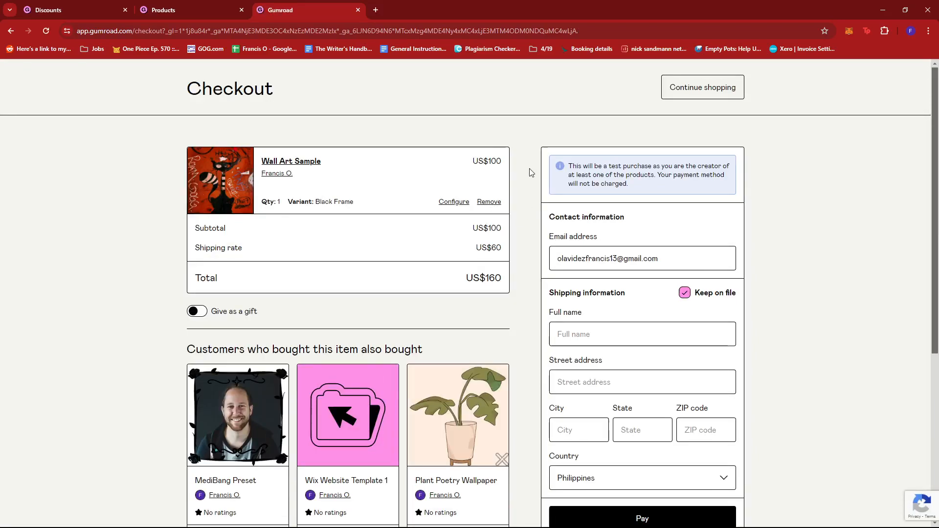
pyautogui.moveTo(617, 166)
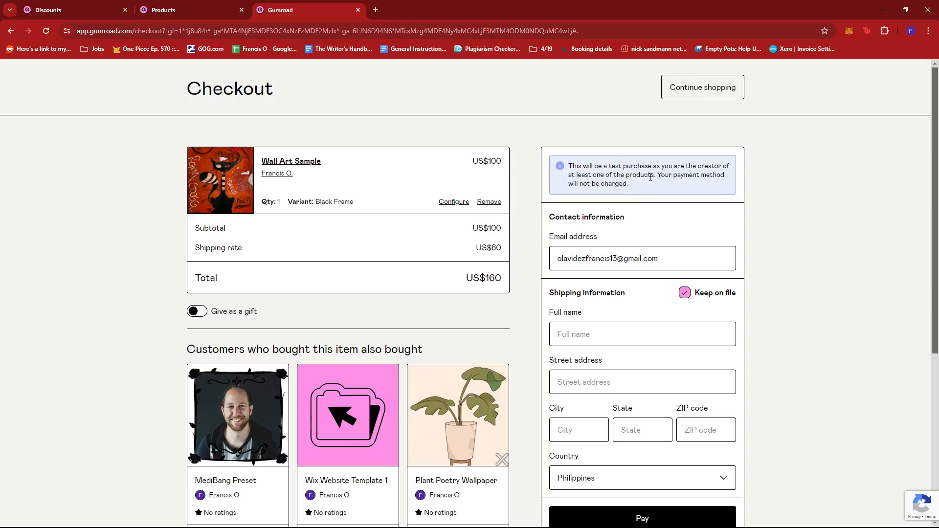
pyautogui.moveTo(808, 180)
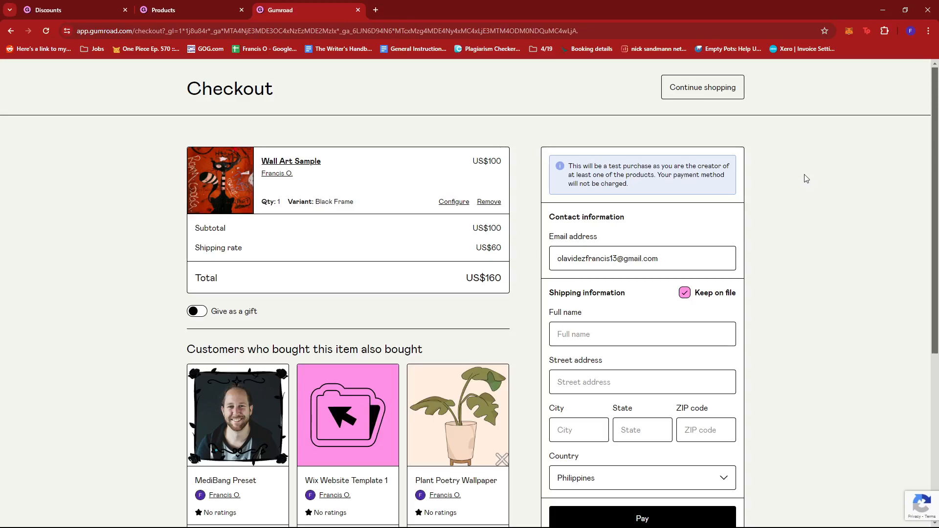
pyautogui.moveTo(628, 221)
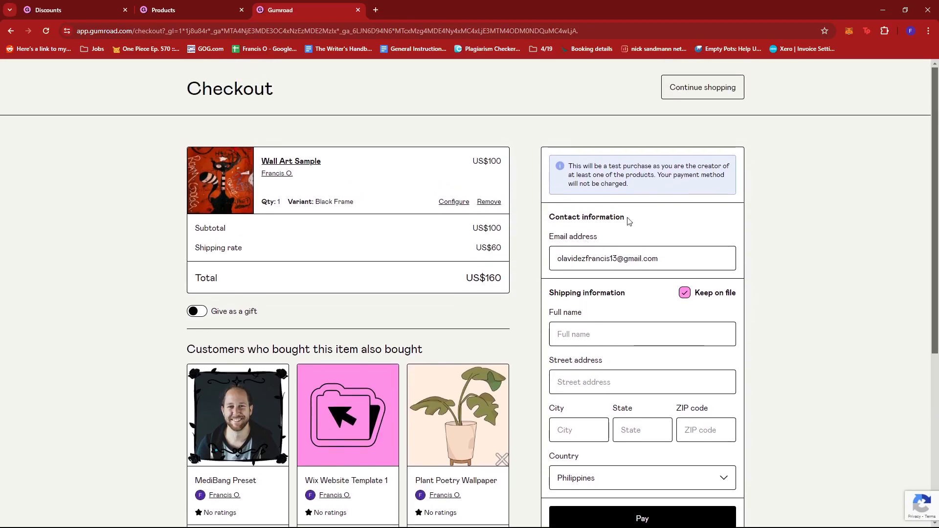
pyautogui.moveTo(695, 240)
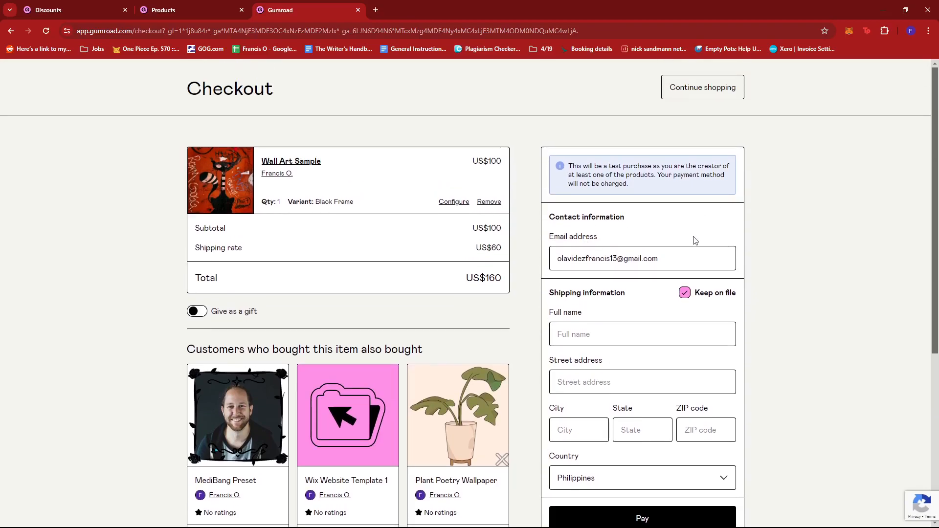
pyautogui.moveTo(643, 187)
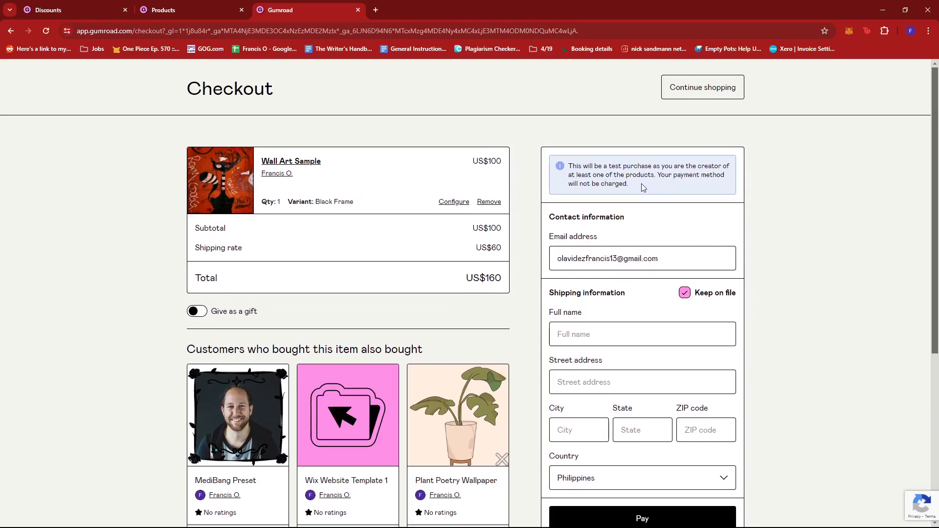
pyautogui.moveTo(302, 261)
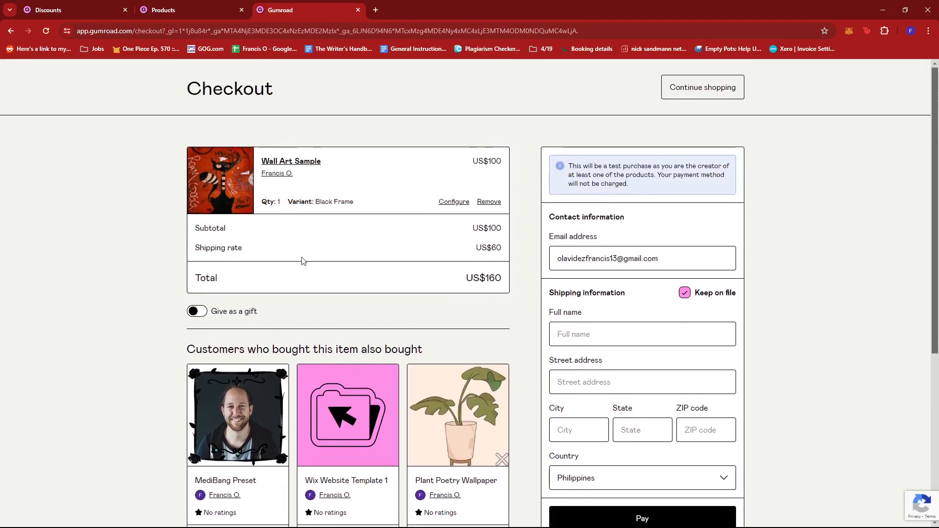
pyautogui.moveTo(328, 251)
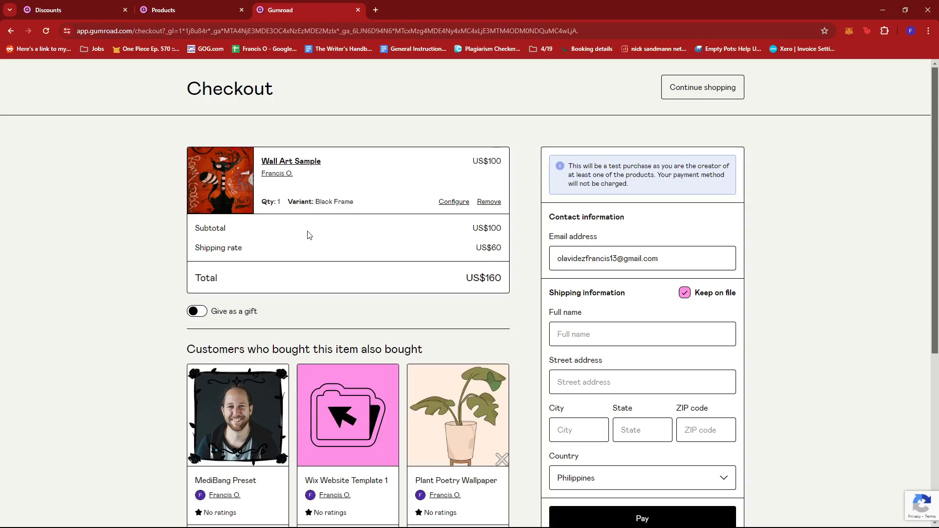
pyautogui.moveTo(320, 233)
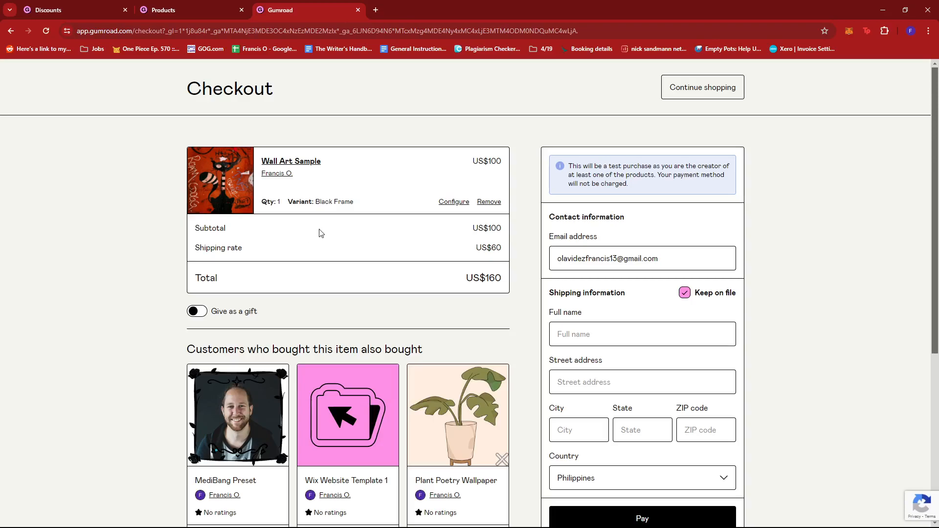
pyautogui.moveTo(297, 234)
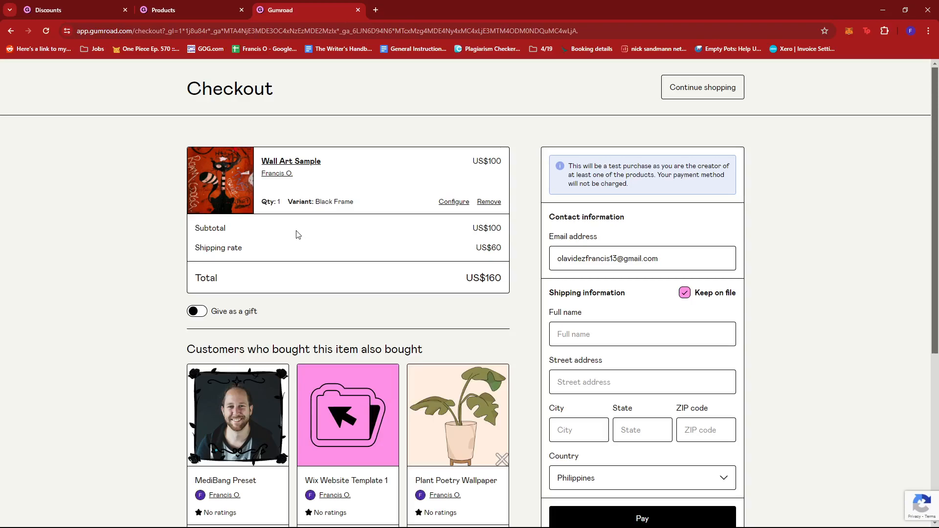
pyautogui.moveTo(296, 228)
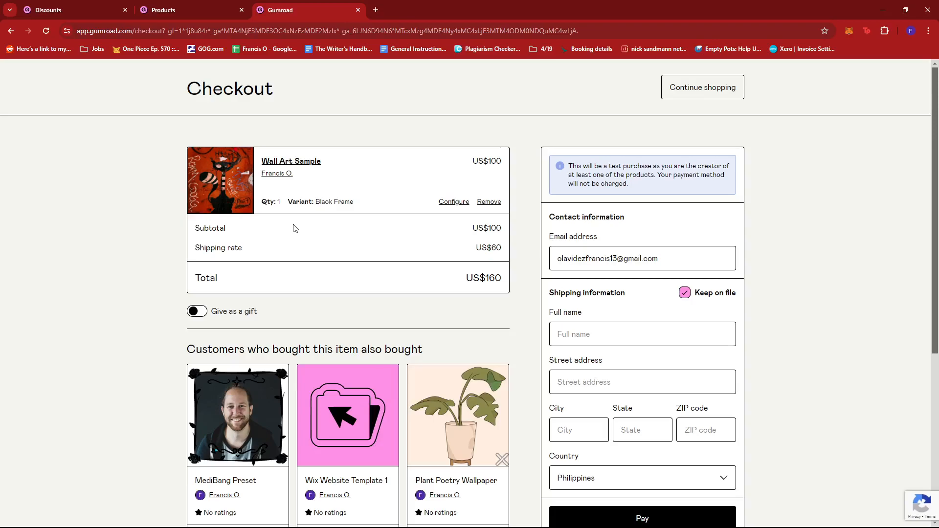
pyautogui.moveTo(299, 226)
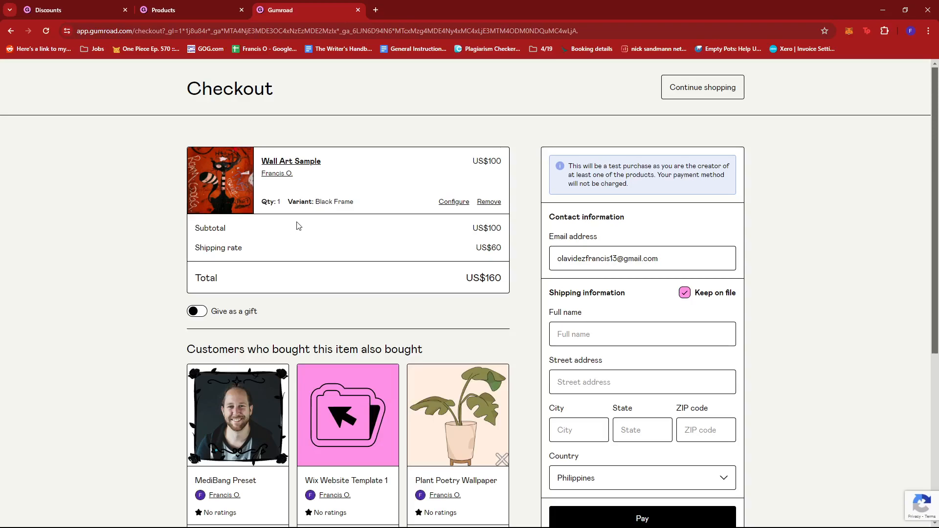
pyautogui.moveTo(321, 235)
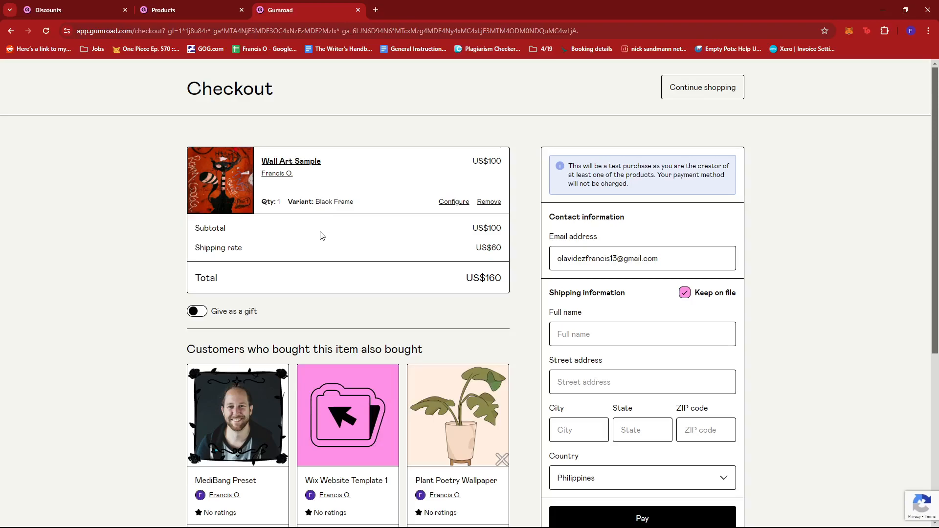
pyautogui.moveTo(234, 239)
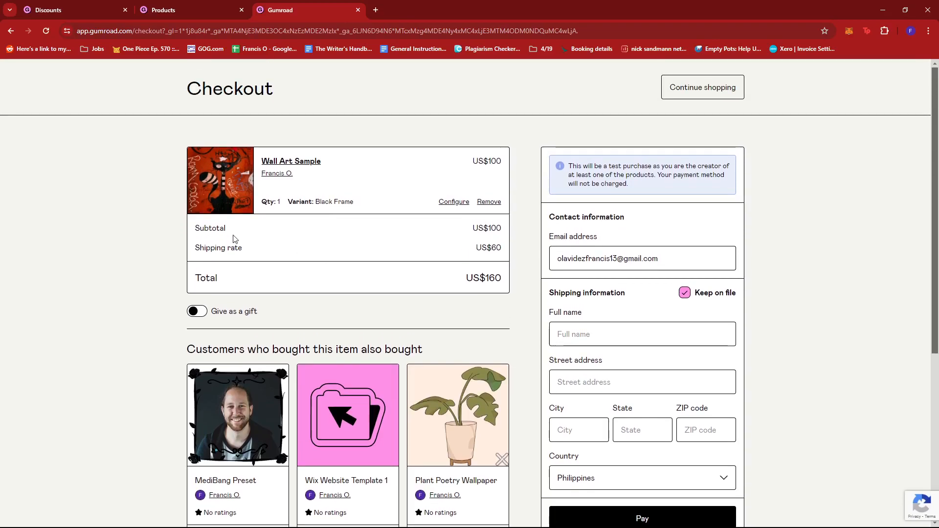
pyautogui.moveTo(313, 243)
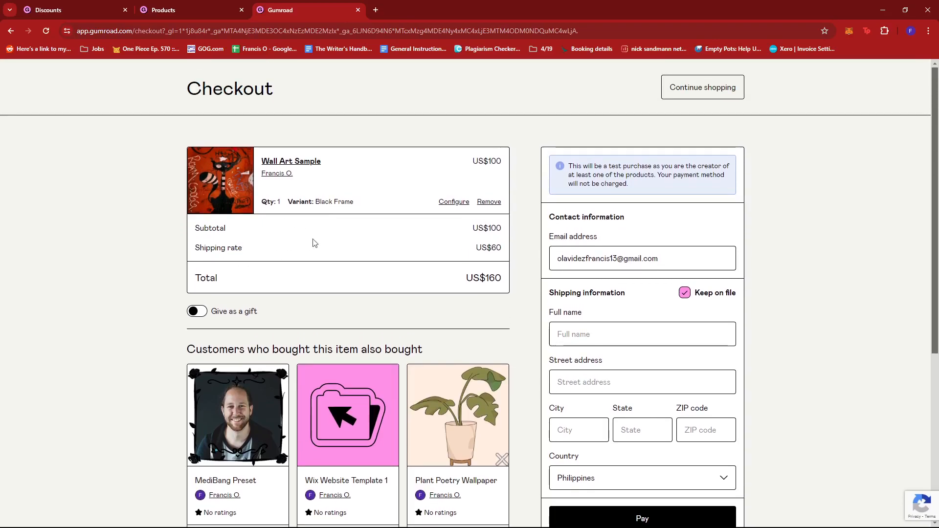
pyautogui.moveTo(305, 210)
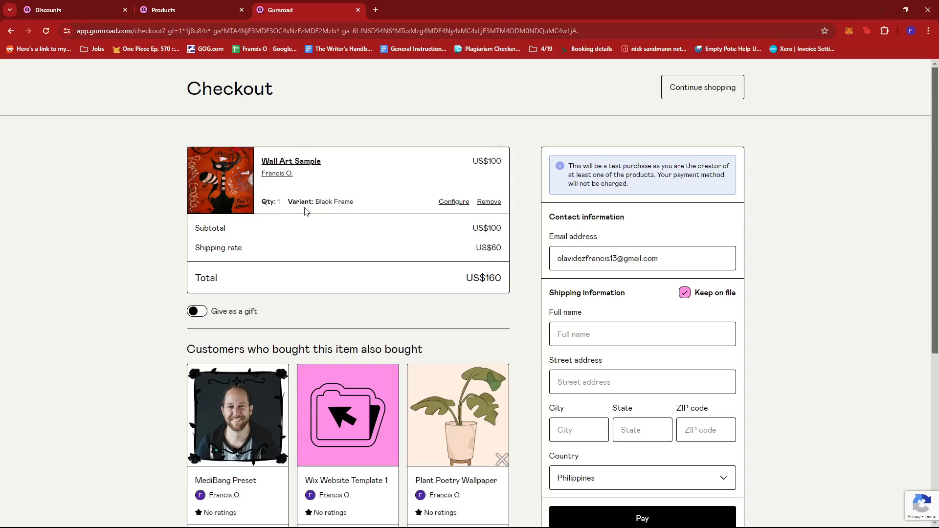
pyautogui.moveTo(344, 229)
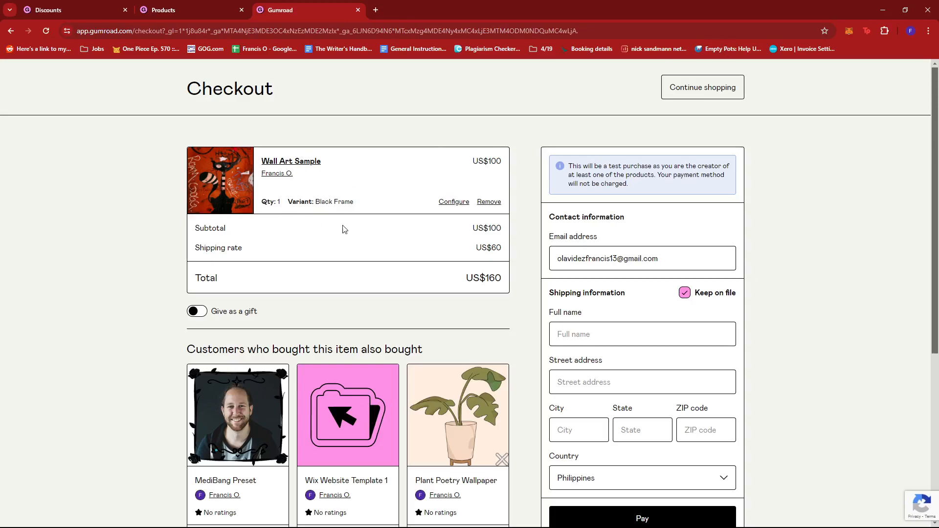
pyautogui.moveTo(319, 248)
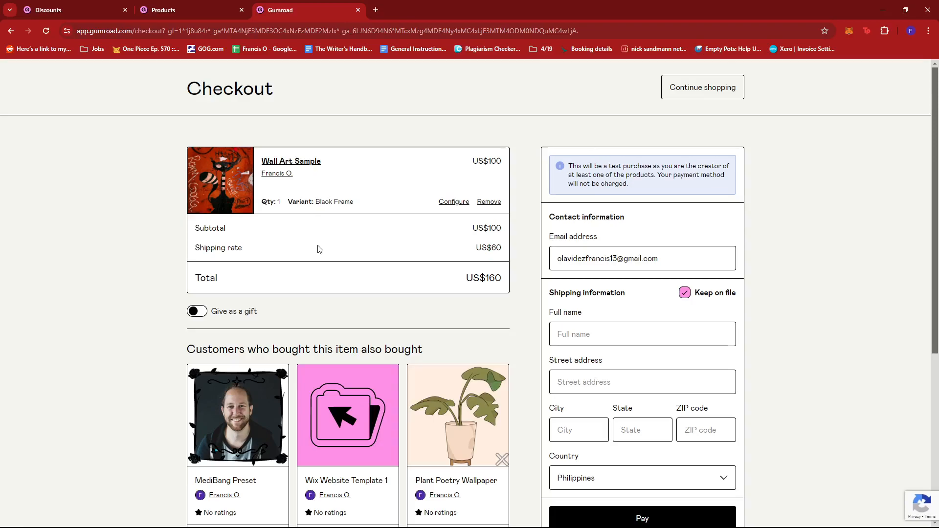